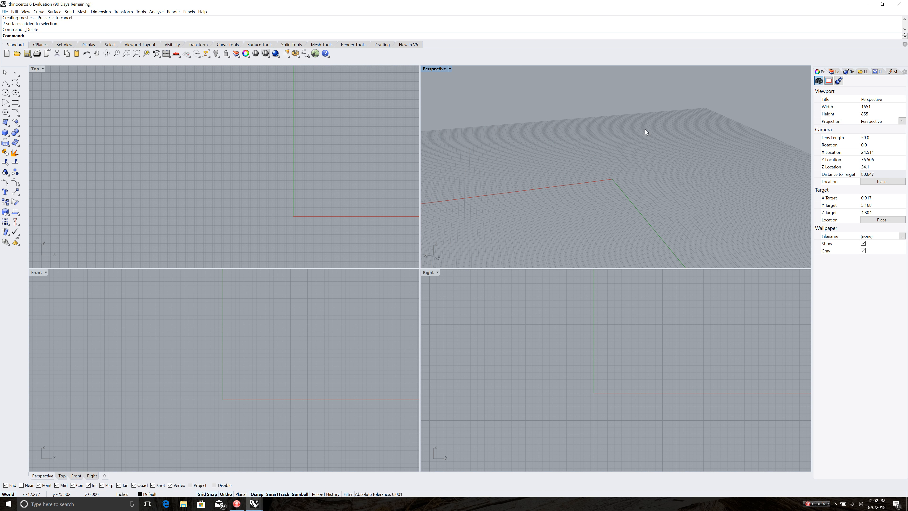
{"action": "mouse_move", "coordinate": [564, 156]}
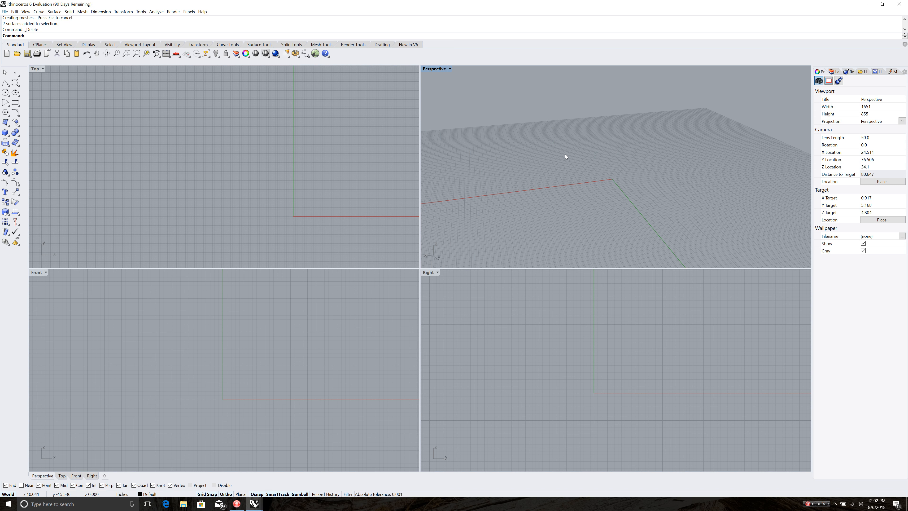
{"action": "mouse_move", "coordinate": [560, 158]}
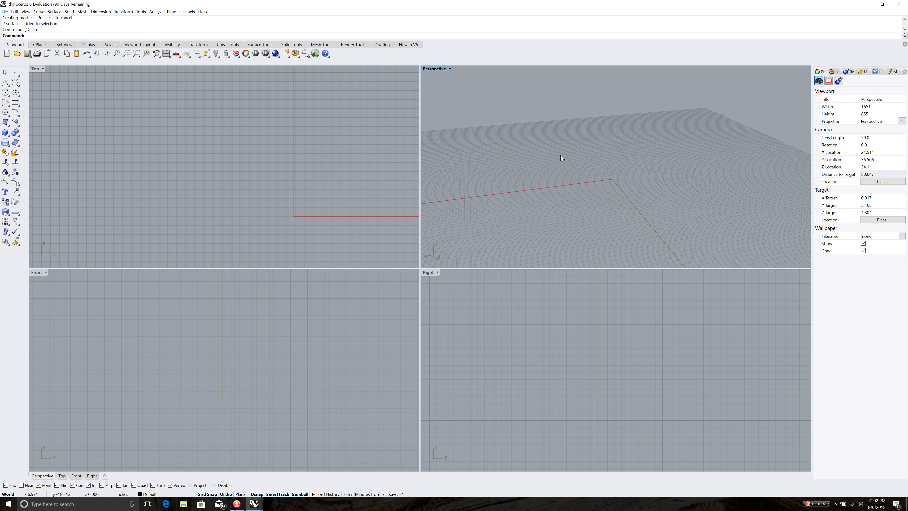
{"action": "mouse_move", "coordinate": [620, 172]}
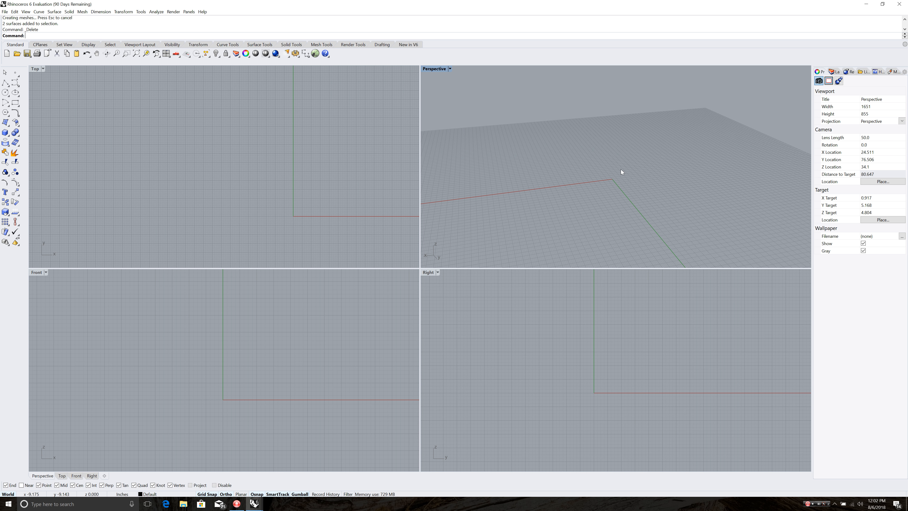
{"action": "mouse_move", "coordinate": [584, 164]}
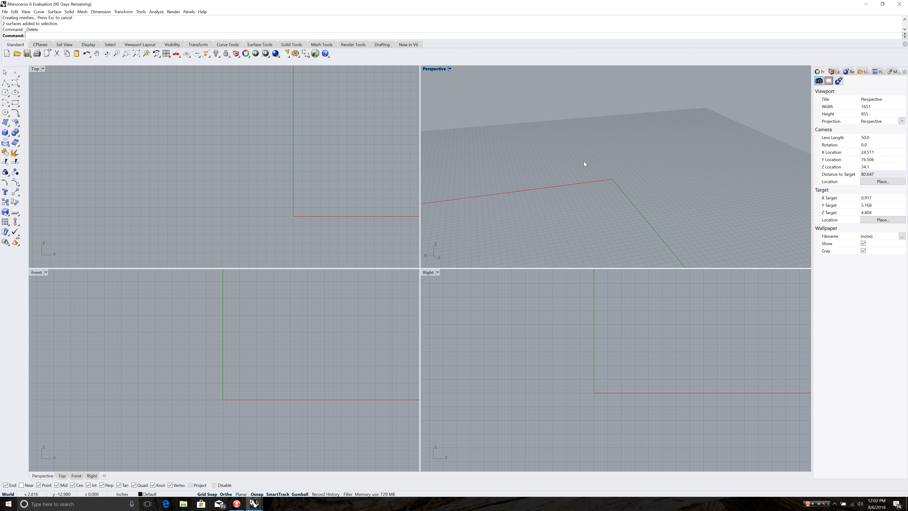
{"action": "mouse_move", "coordinate": [624, 172]}
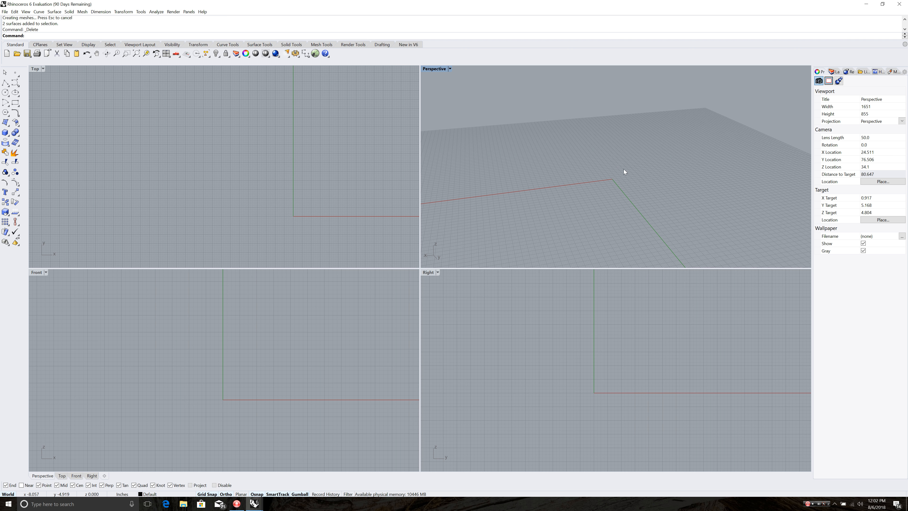
{"action": "mouse_move", "coordinate": [538, 170]}
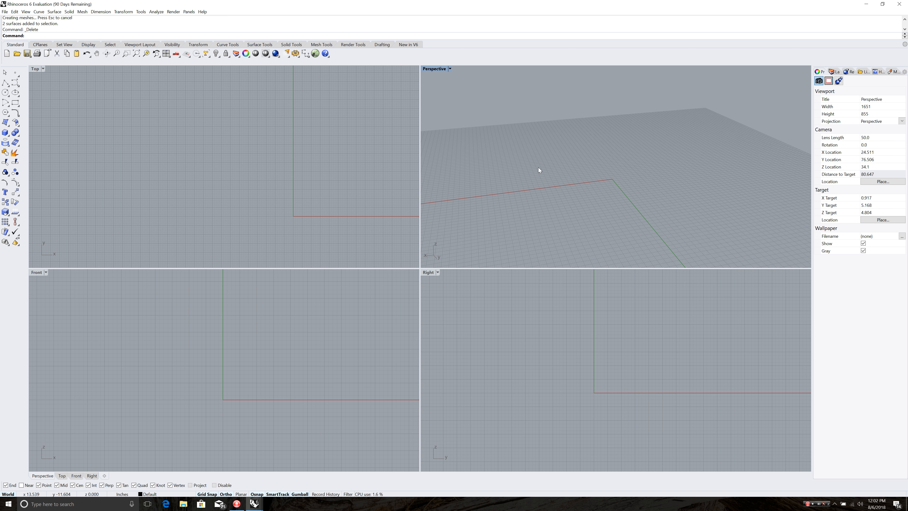
{"action": "mouse_move", "coordinate": [363, 188]}
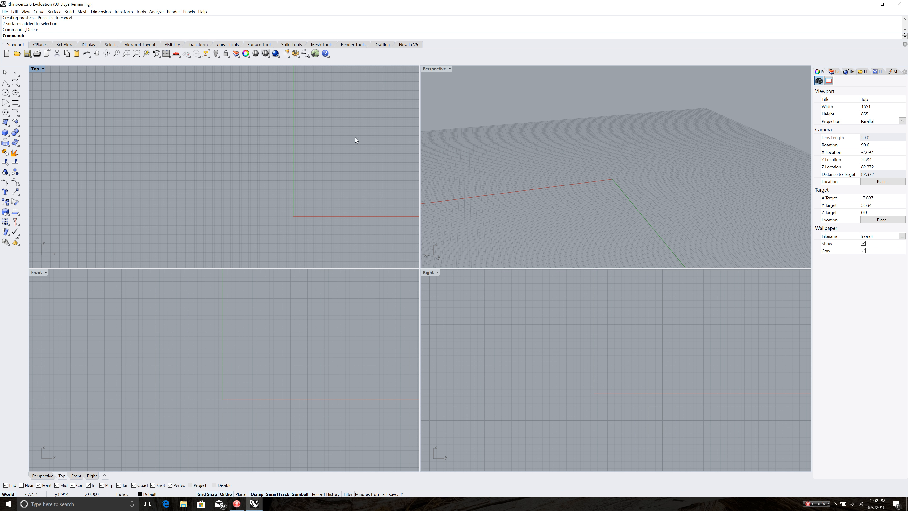
Step: Pan the Top viewport so the world origin sits near the lower-left corner
{"action": "left_click_drag", "start_coordinate": [356, 140], "coordinate": [167, 150]}
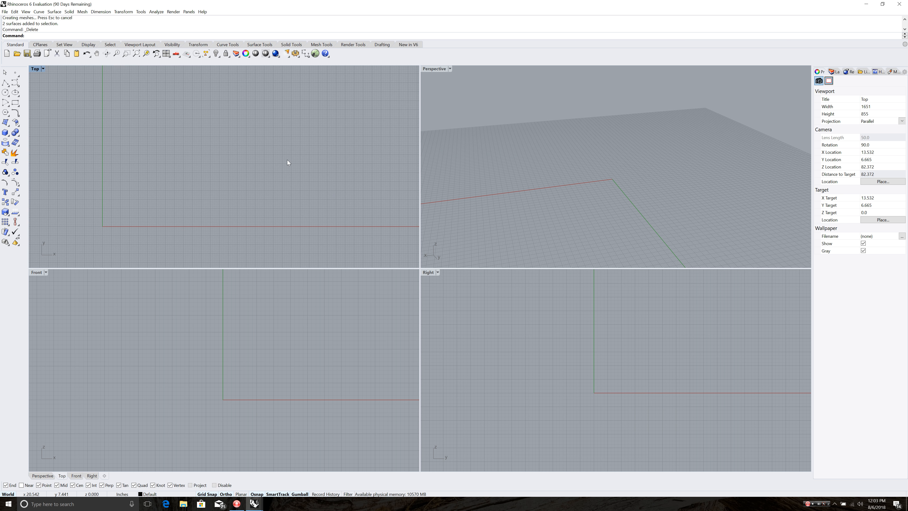
{"action": "mouse_move", "coordinate": [169, 142]}
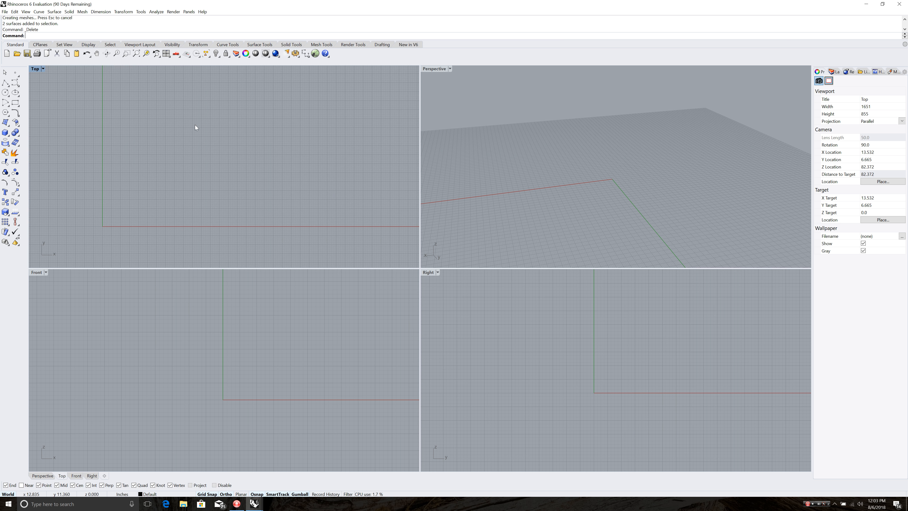
{"action": "mouse_move", "coordinate": [185, 147]}
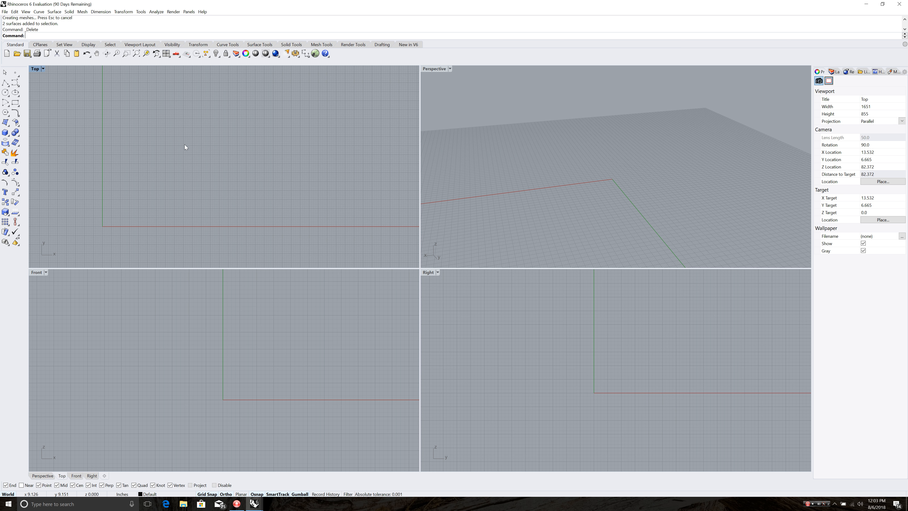
Step: Trace a polyline from the origin 18 units along X then 12 units up for the box outline
{"action": "type", "text": "Polygon"}
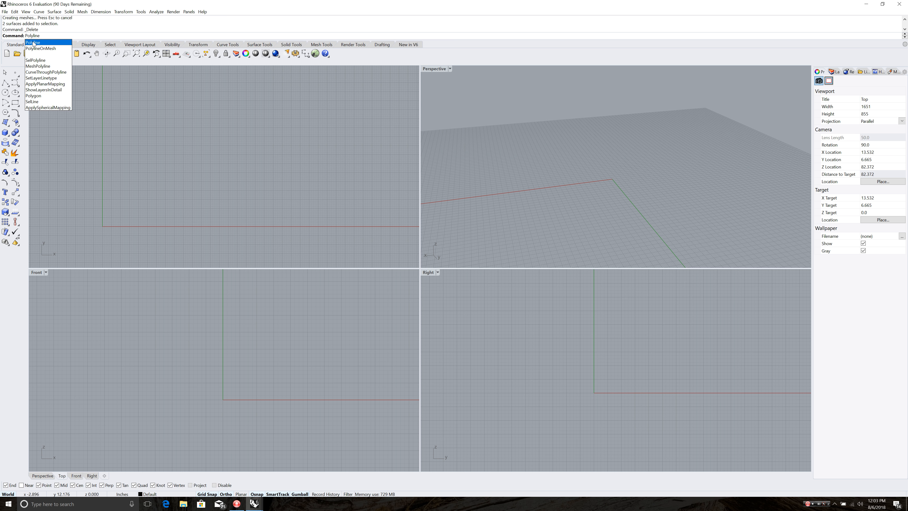
{"action": "left_click", "coordinate": [32, 42]}
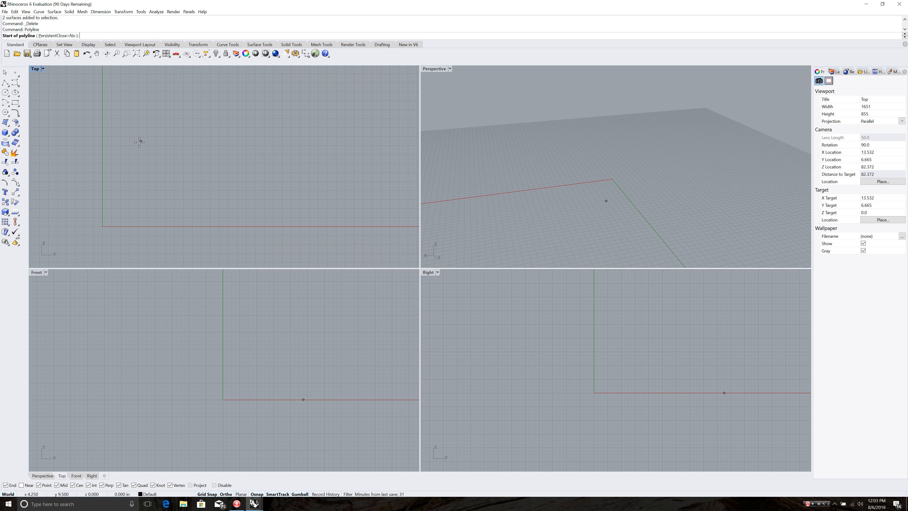
{"action": "left_click", "coordinate": [103, 226]}
{"action": "type", "text": "0"}
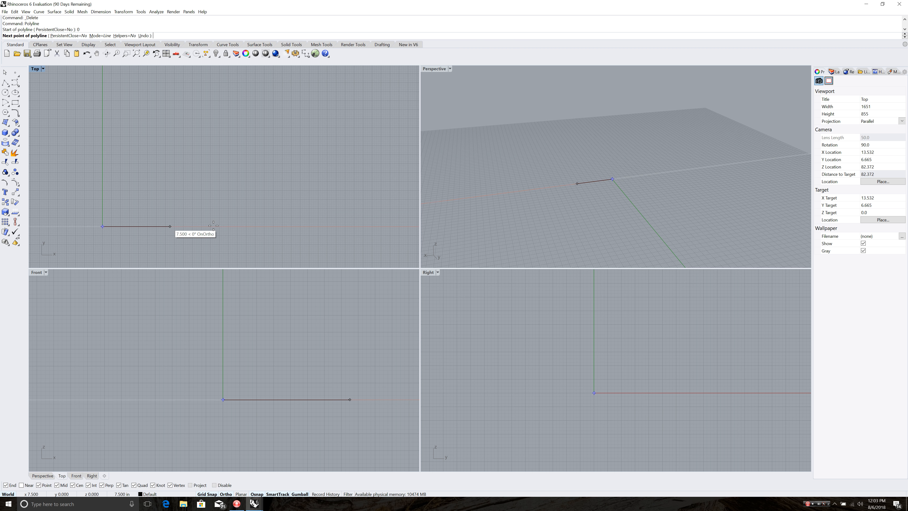
{"action": "mouse_move", "coordinate": [273, 226]}
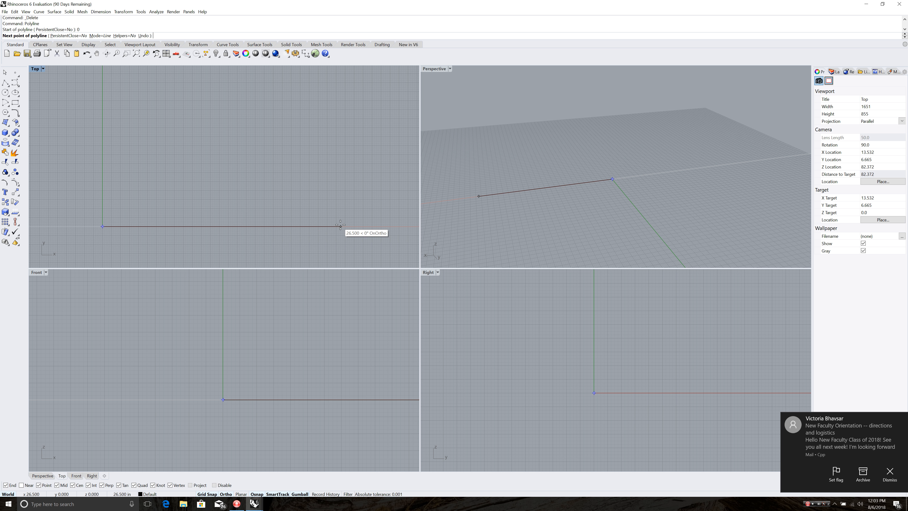
{"action": "left_click", "coordinate": [210, 226]}
{"action": "type", "text": "1'6"}
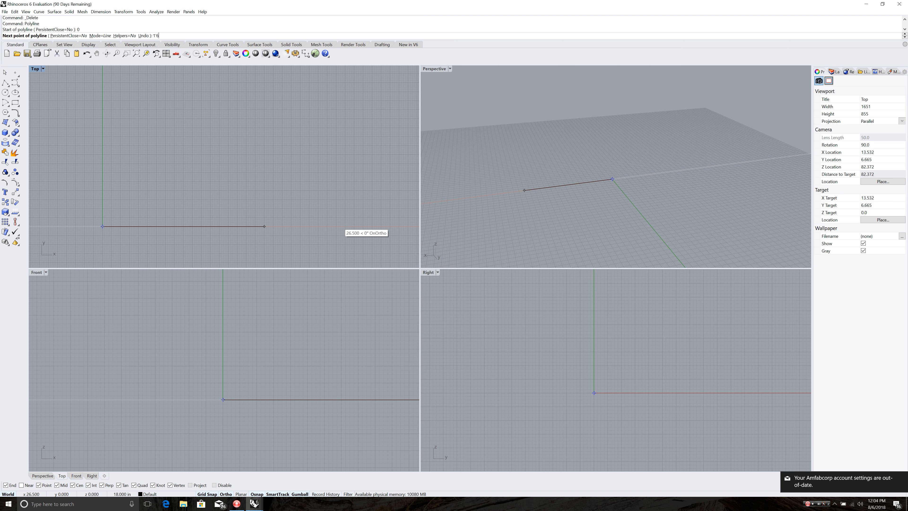
{"action": "mouse_move", "coordinate": [340, 225]}
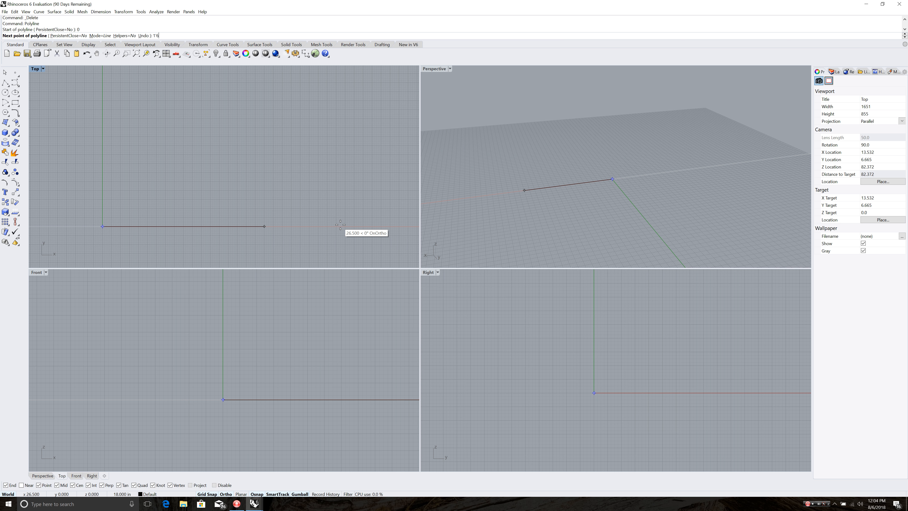
{"action": "left_click", "coordinate": [340, 226]}
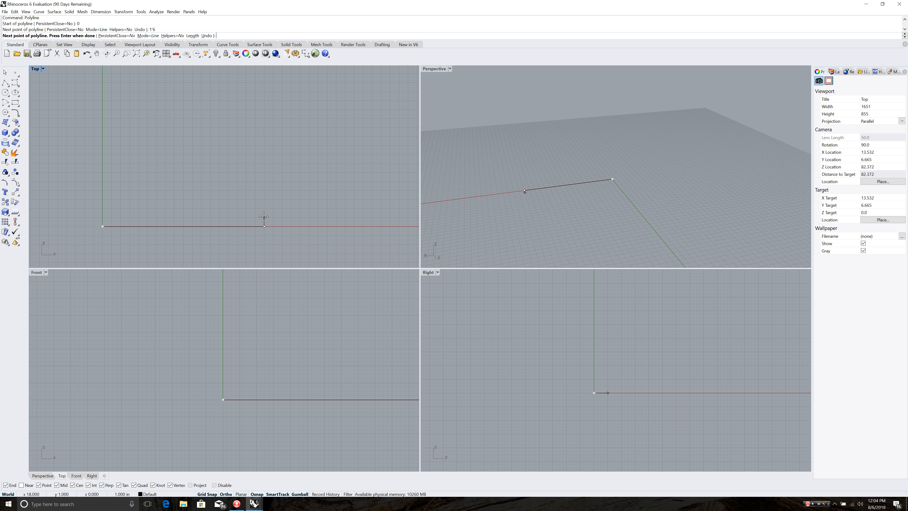
{"action": "mouse_move", "coordinate": [264, 177]}
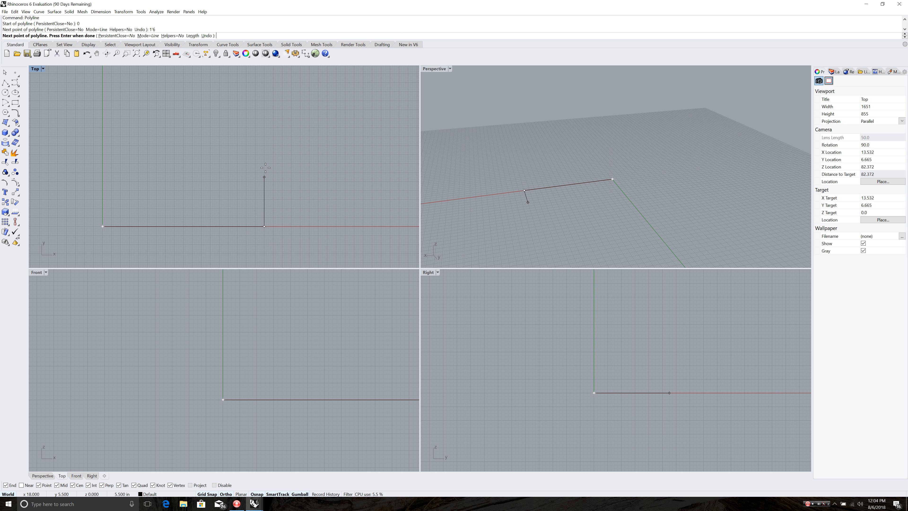
{"action": "mouse_move", "coordinate": [264, 105]}
{"action": "type", "text": "1"}
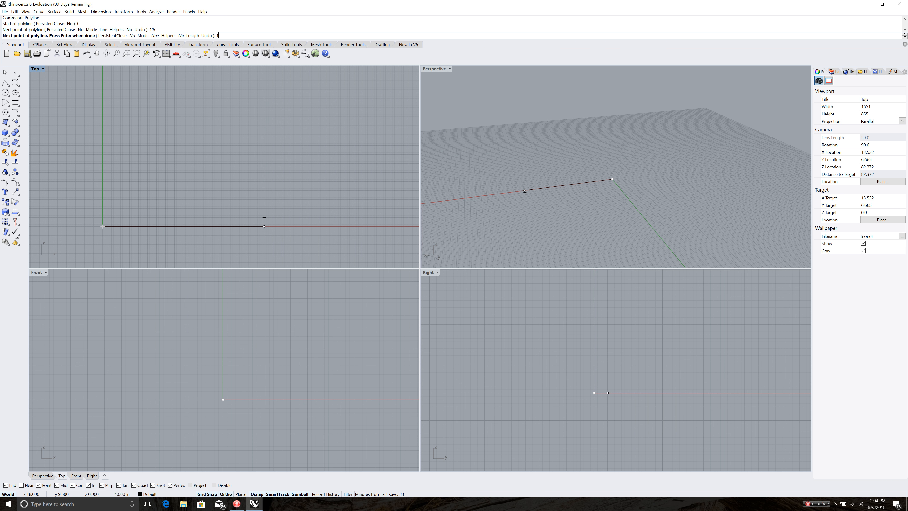
{"action": "left_click", "coordinate": [264, 118]}
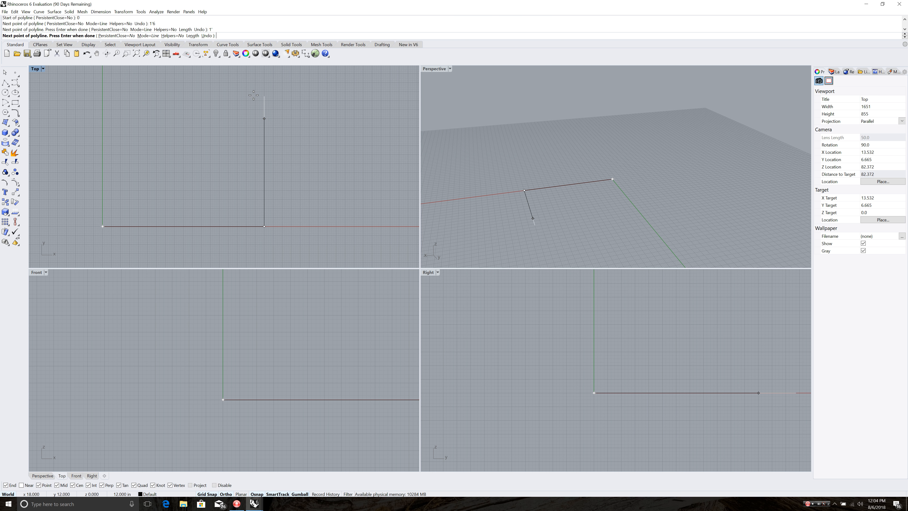
{"action": "left_click", "coordinate": [185, 118]}
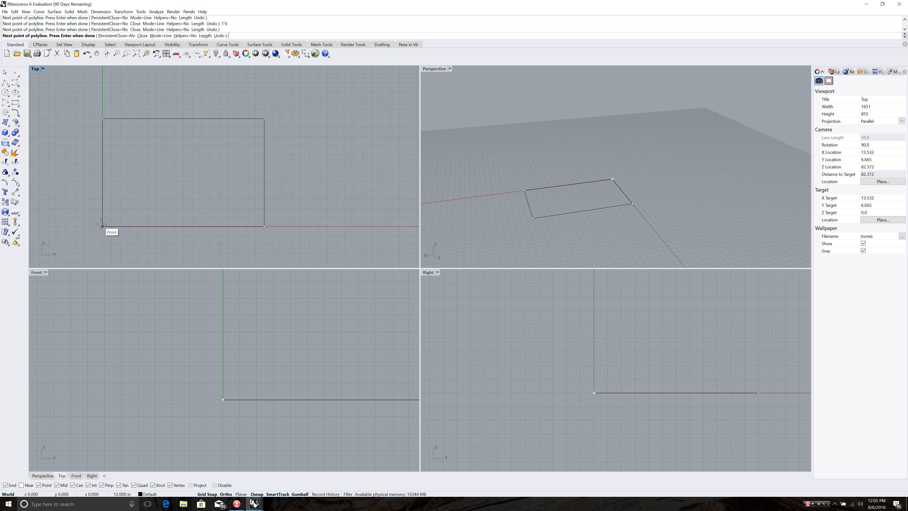
Step: End the polyline so the 18-by-12 rectangle becomes a closed curve
{"action": "key", "text": "Enter"}
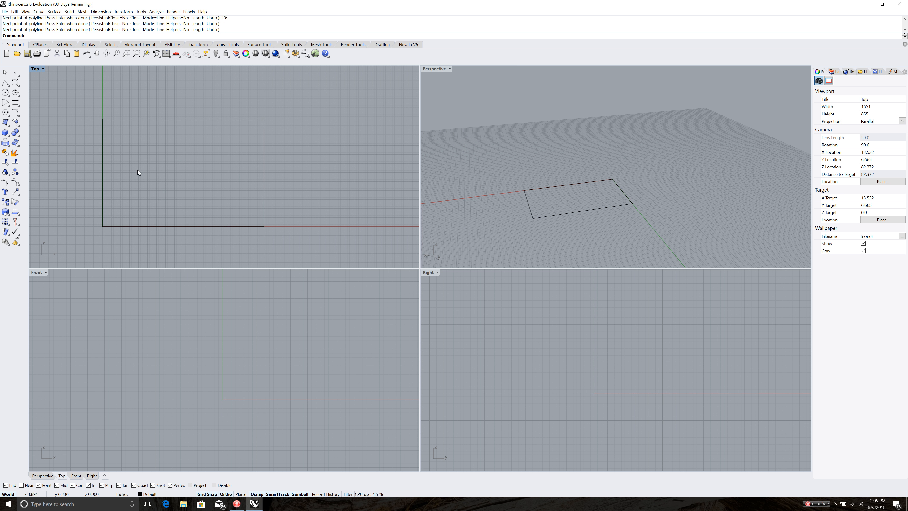
{"action": "mouse_move", "coordinate": [366, 128]}
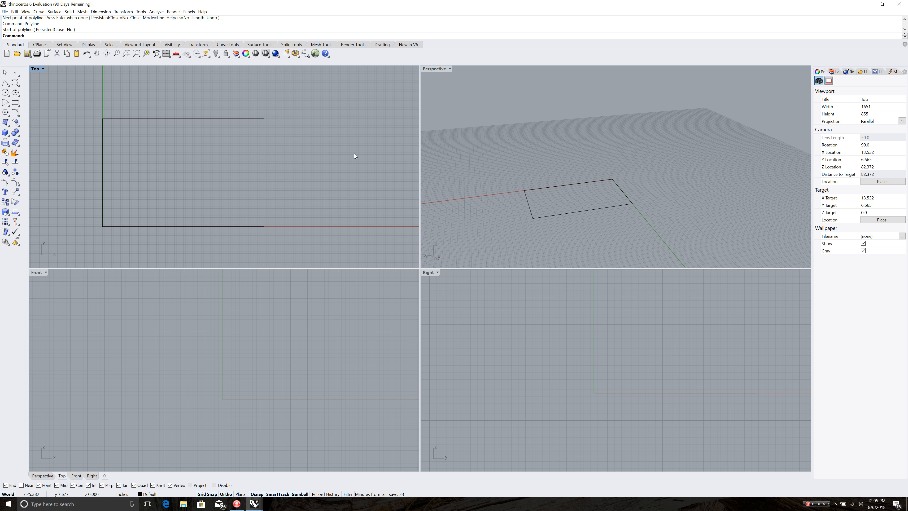
{"action": "mouse_move", "coordinate": [296, 153]}
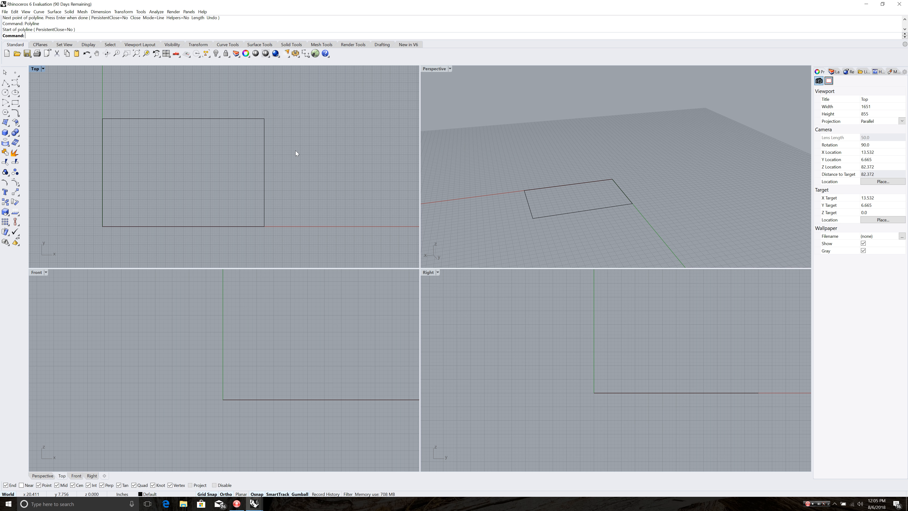
{"action": "mouse_move", "coordinate": [287, 150]}
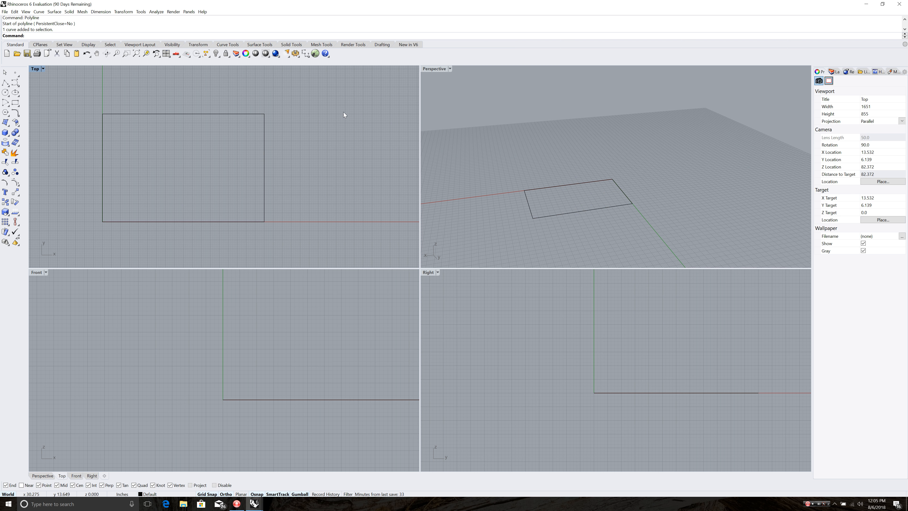
{"action": "mouse_move", "coordinate": [532, 216]}
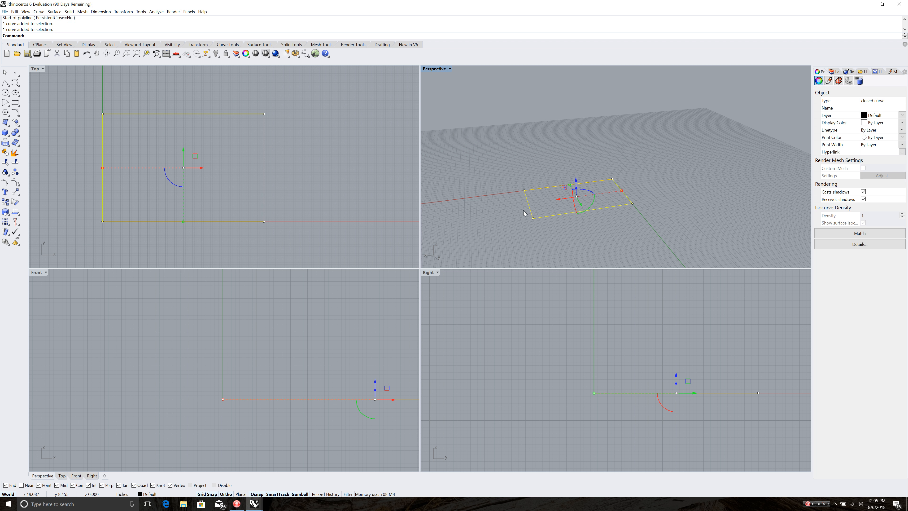
Step: Start ExtrudeCrv on the closed rectangle to raise it into a box
{"action": "type", "text": "Extend"}
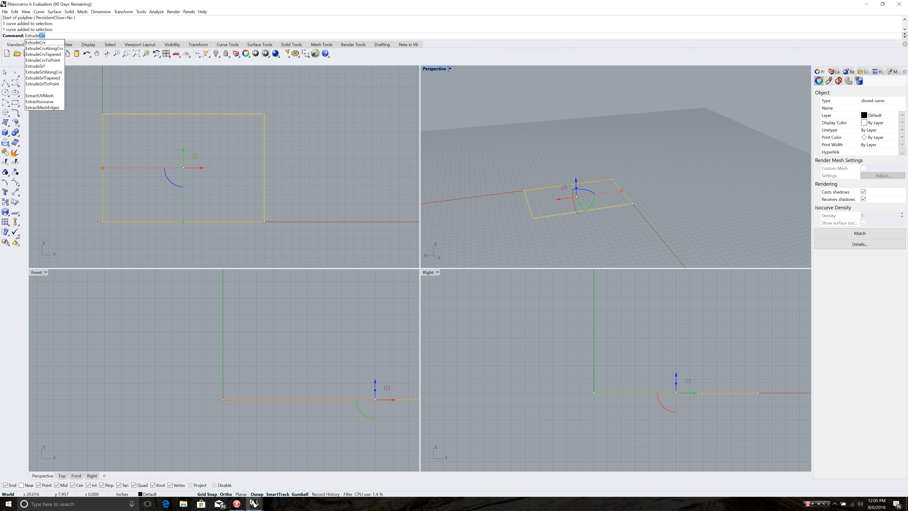
{"action": "left_click", "coordinate": [35, 43]}
{"action": "type", "text": "6"}
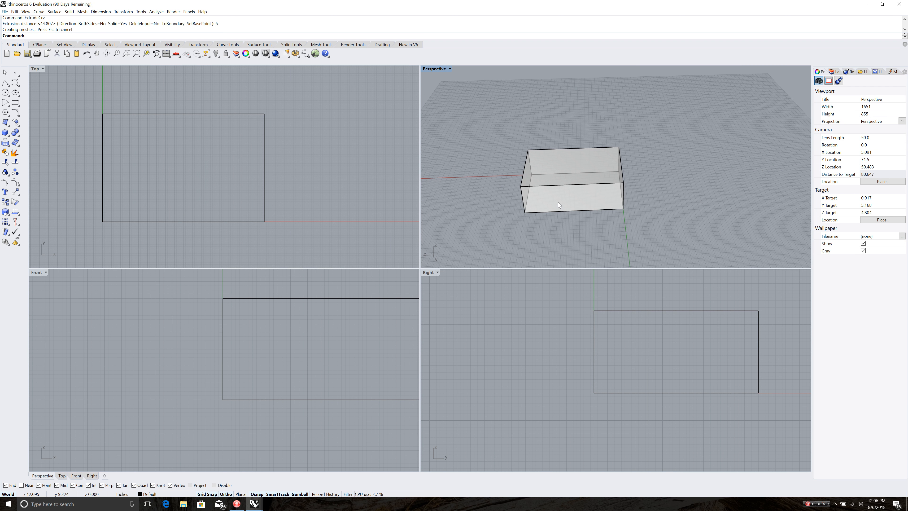
{"action": "mouse_move", "coordinate": [578, 223]}
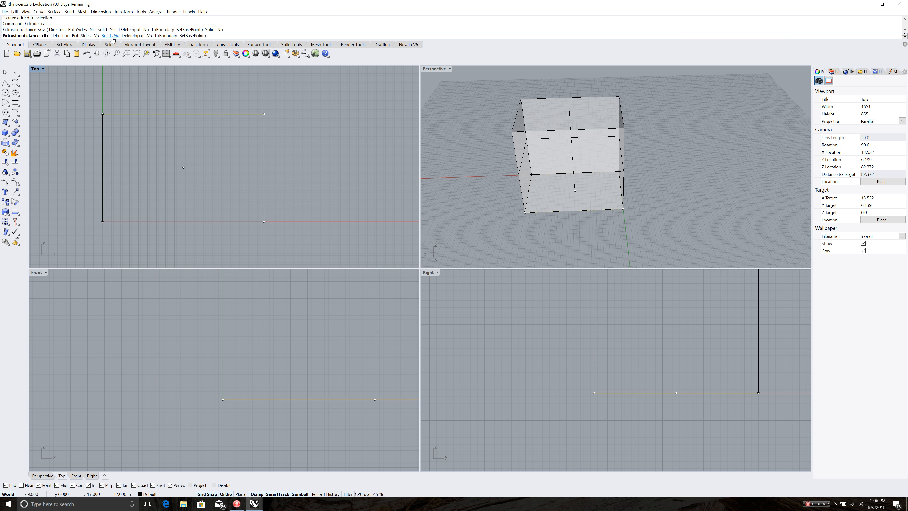
Step: Set Solid=Yes so the 6-unit extrusion produces a closed solid box
{"action": "left_click", "coordinate": [110, 36]}
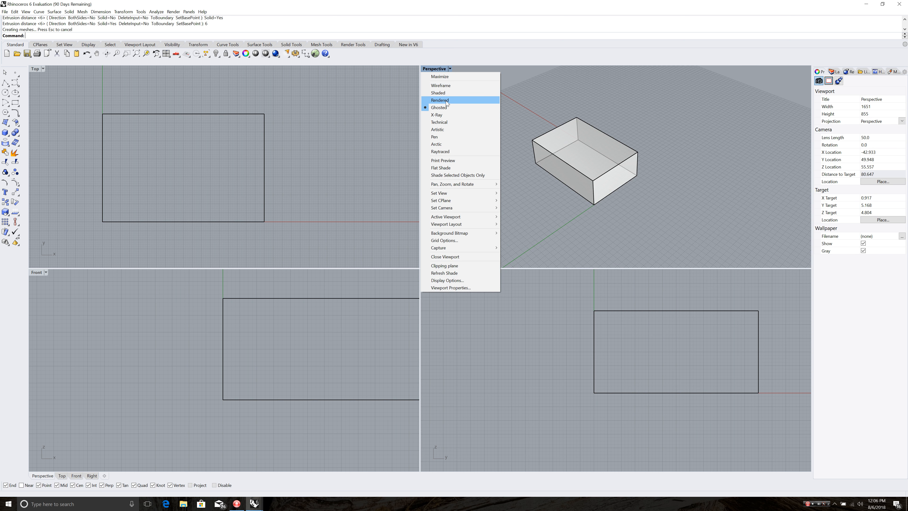
{"action": "mouse_move", "coordinate": [446, 110]}
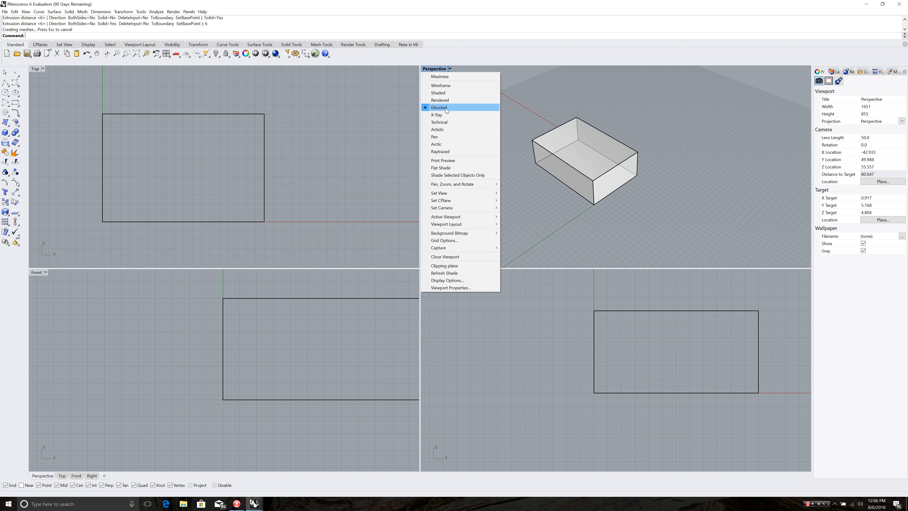
{"action": "mouse_move", "coordinate": [457, 72]}
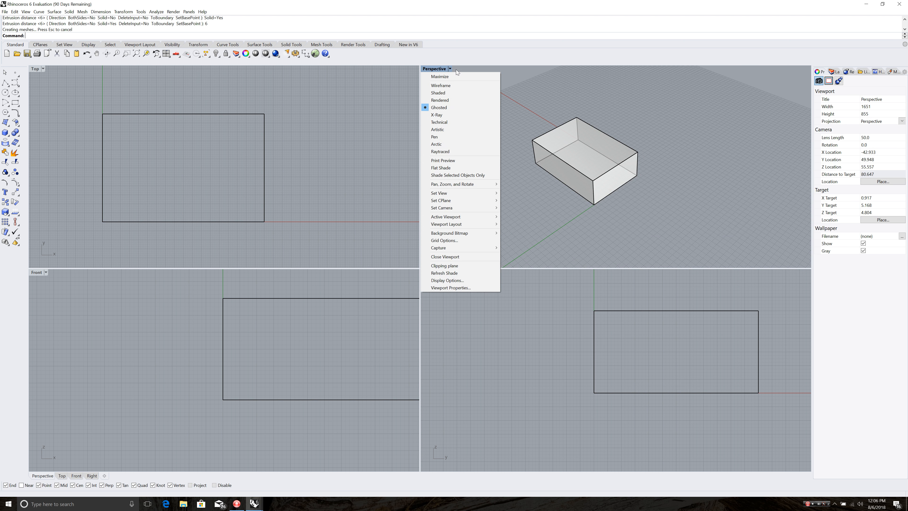
Step: Switch the Perspective viewport to Shaded display and orbit around the box
{"action": "left_click", "coordinate": [440, 85]}
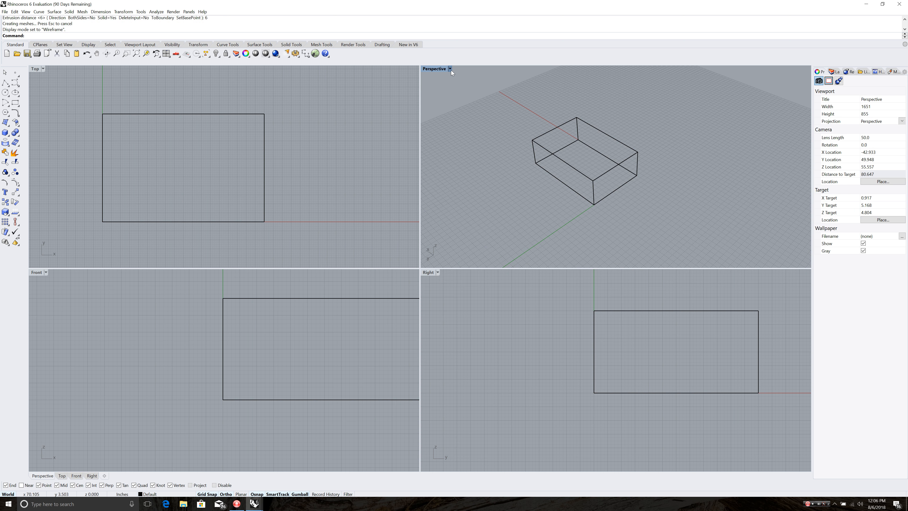
{"action": "left_click", "coordinate": [449, 68]}
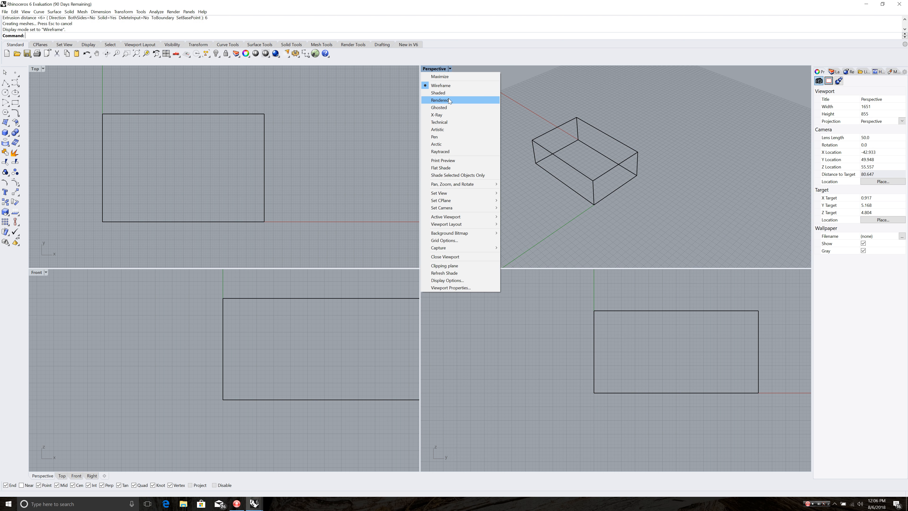
{"action": "left_click", "coordinate": [438, 92]}
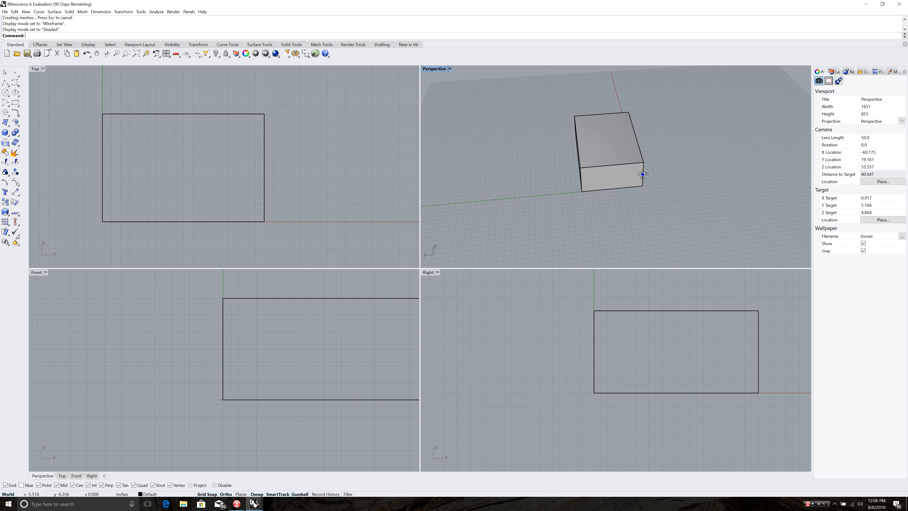
{"action": "left_click_drag", "start_coordinate": [642, 174], "coordinate": [713, 213]}
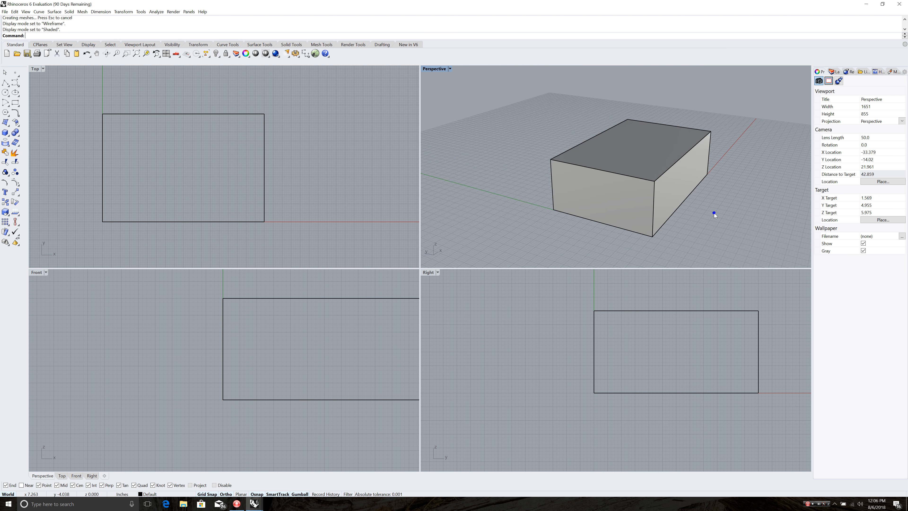
{"action": "left_click_drag", "start_coordinate": [714, 214], "coordinate": [664, 232]}
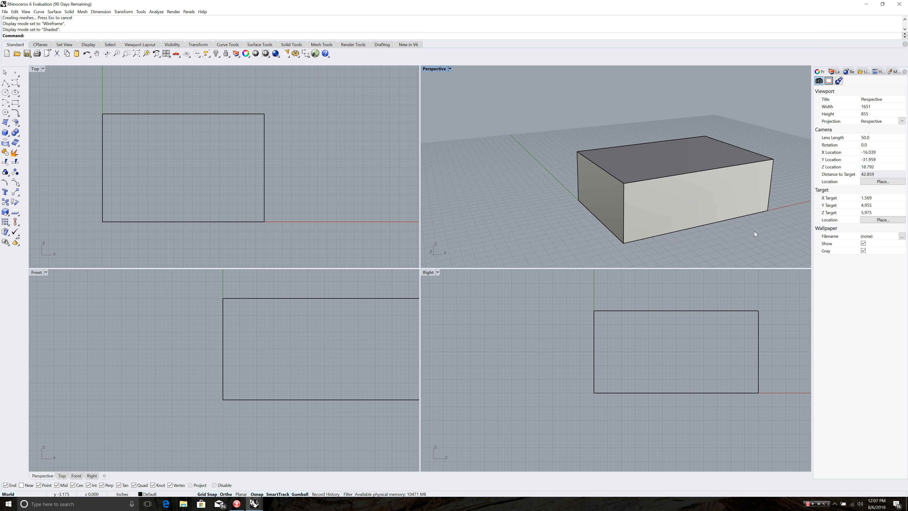
{"action": "mouse_move", "coordinate": [652, 246]}
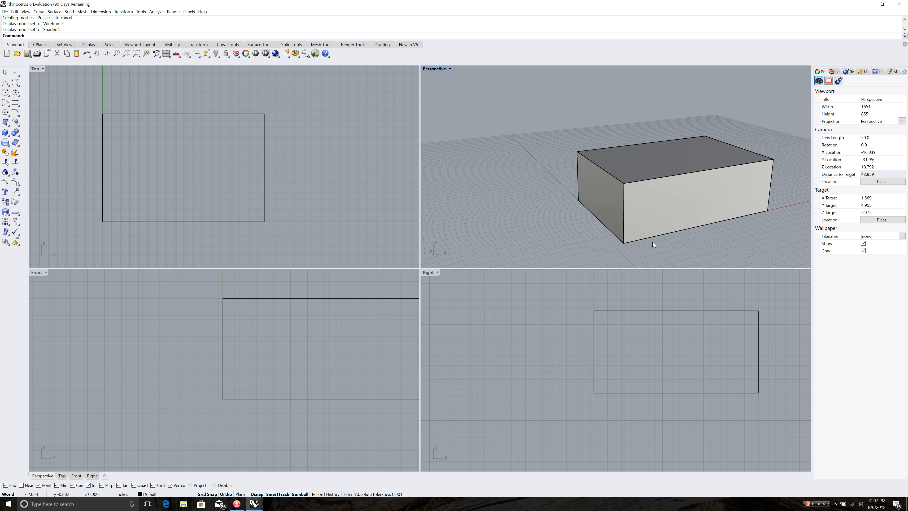
Step: Apply a 3-unit FilletEdge to the top edge at the box's left end
{"action": "type", "text": "FilletEdge"}
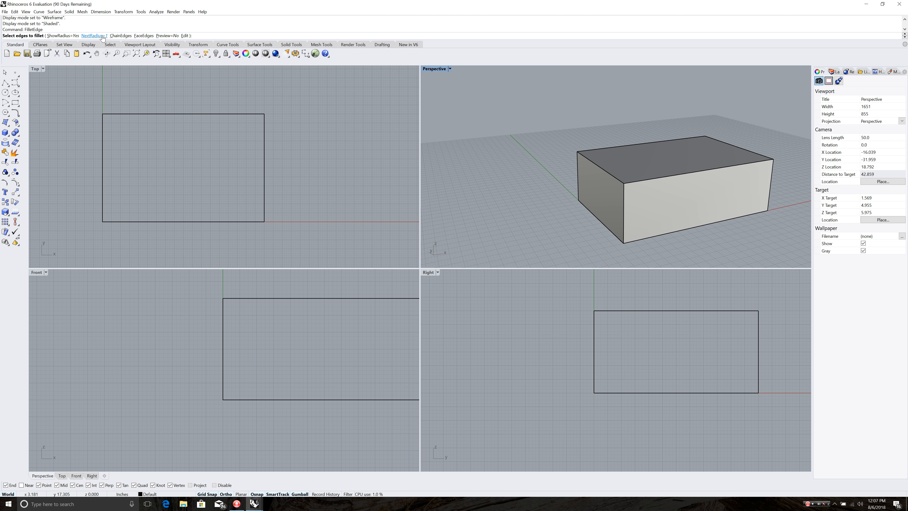
{"action": "left_click", "coordinate": [93, 36]}
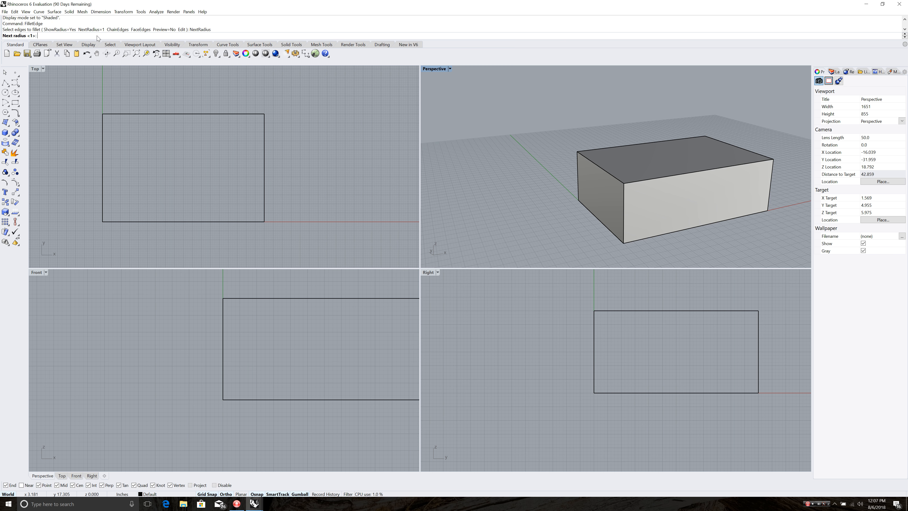
{"action": "type", "text": "3"}
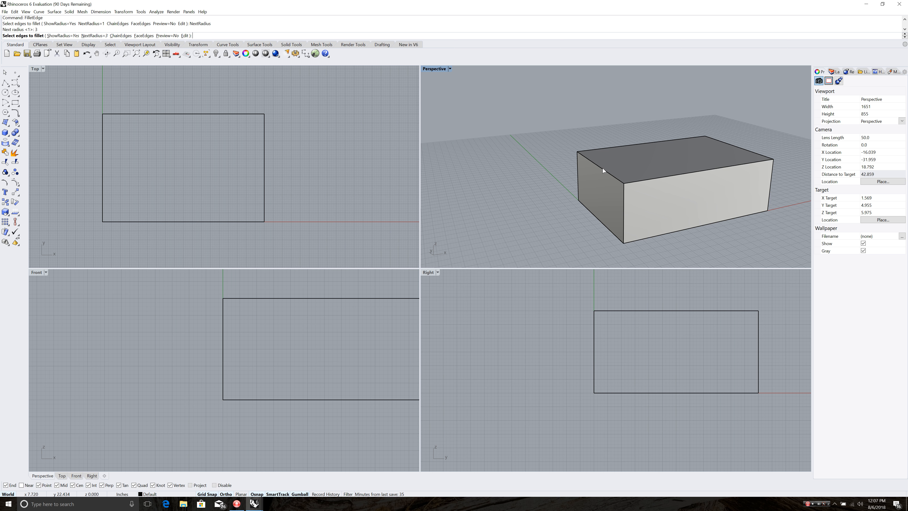
{"action": "left_click", "coordinate": [603, 170]}
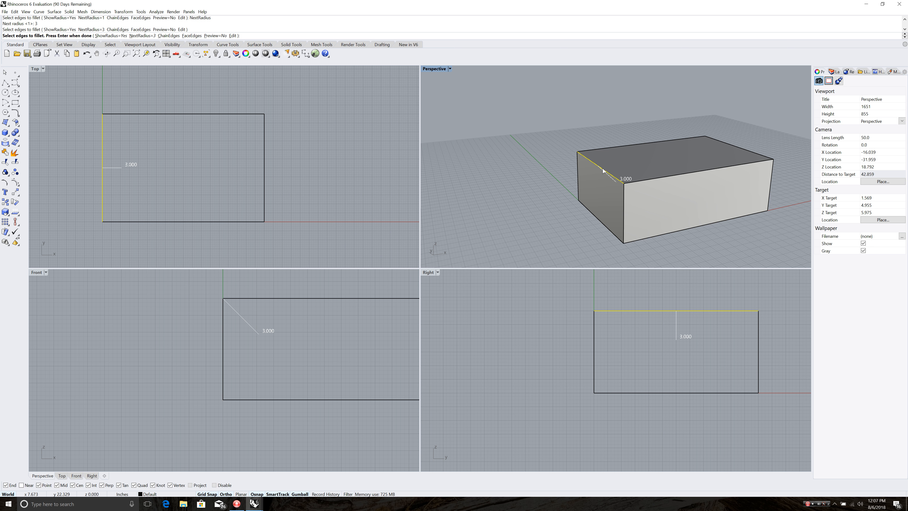
{"action": "mouse_move", "coordinate": [618, 166]}
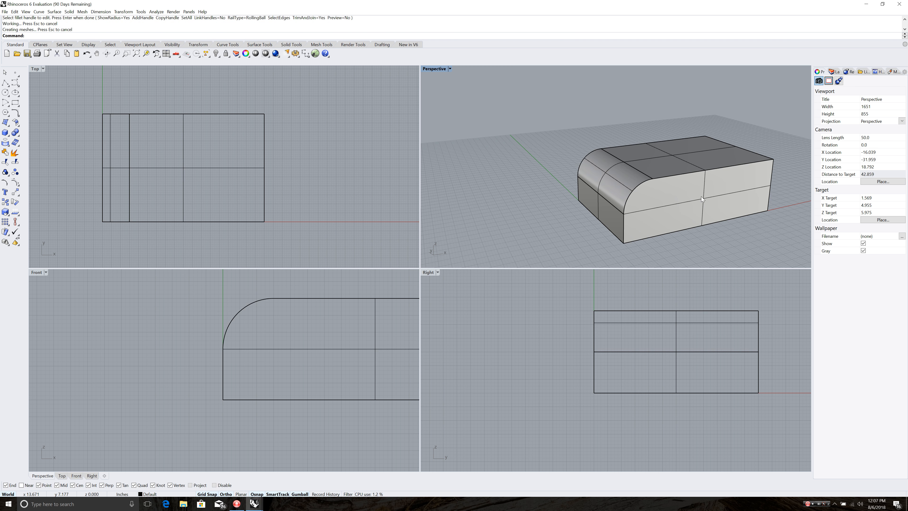
{"action": "left_click_drag", "start_coordinate": [701, 197], "coordinate": [717, 234]}
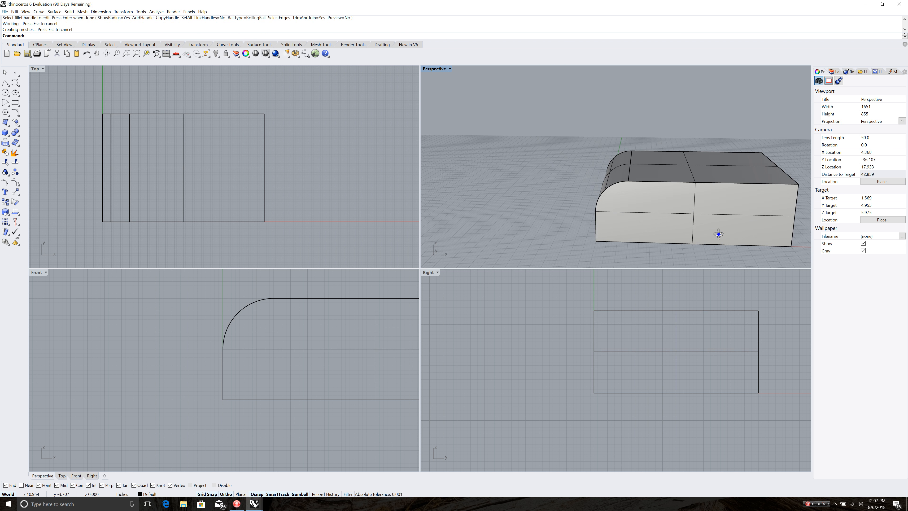
{"action": "left_click_drag", "start_coordinate": [717, 234], "coordinate": [733, 242]}
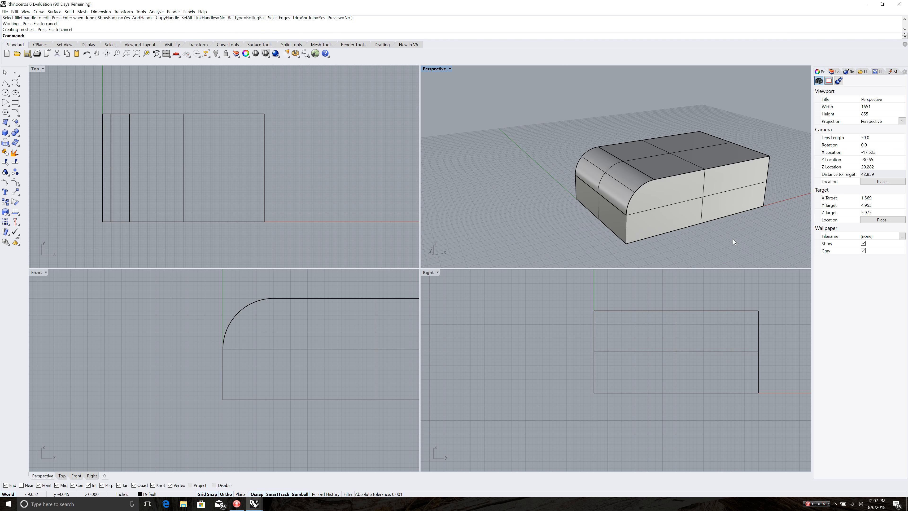
{"action": "left_click_drag", "start_coordinate": [683, 173], "coordinate": [718, 209]}
{"action": "type", "text": "ChamferEdge"}
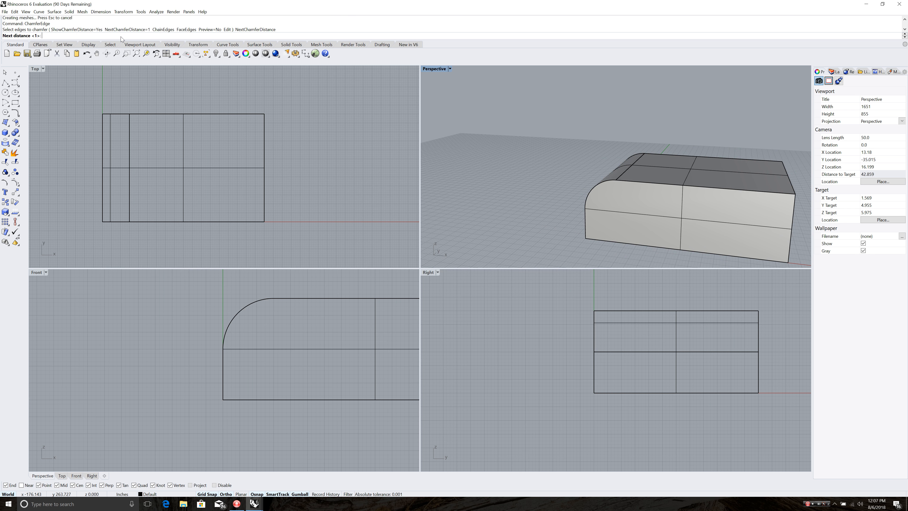
{"action": "type", "text": "4"}
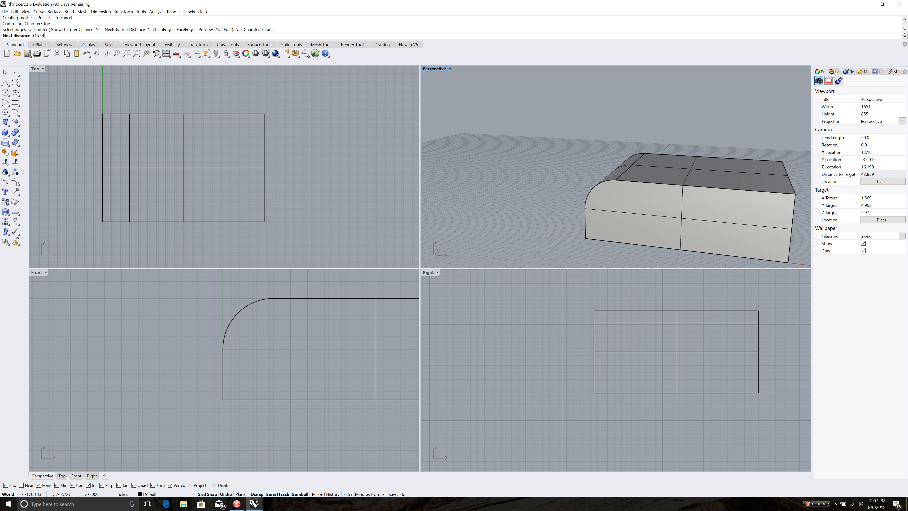
{"action": "key", "text": "Enter"}
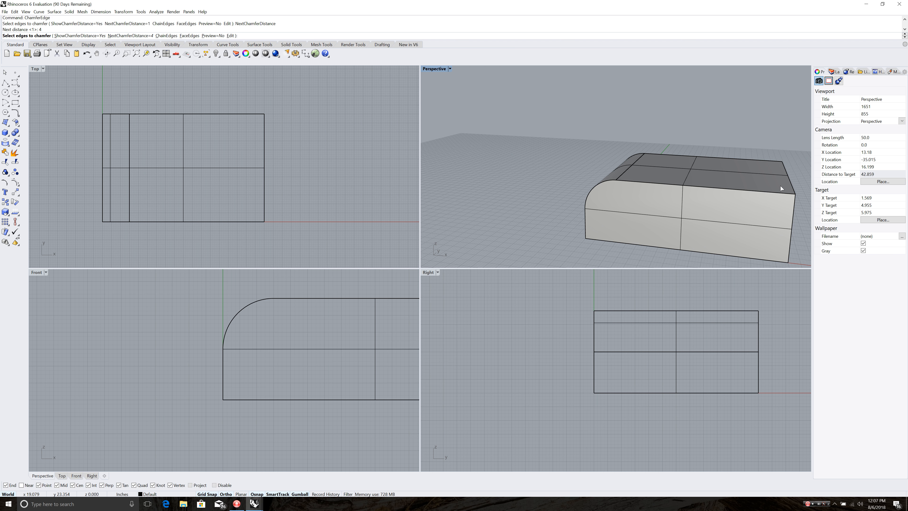
{"action": "left_click", "coordinate": [788, 177]}
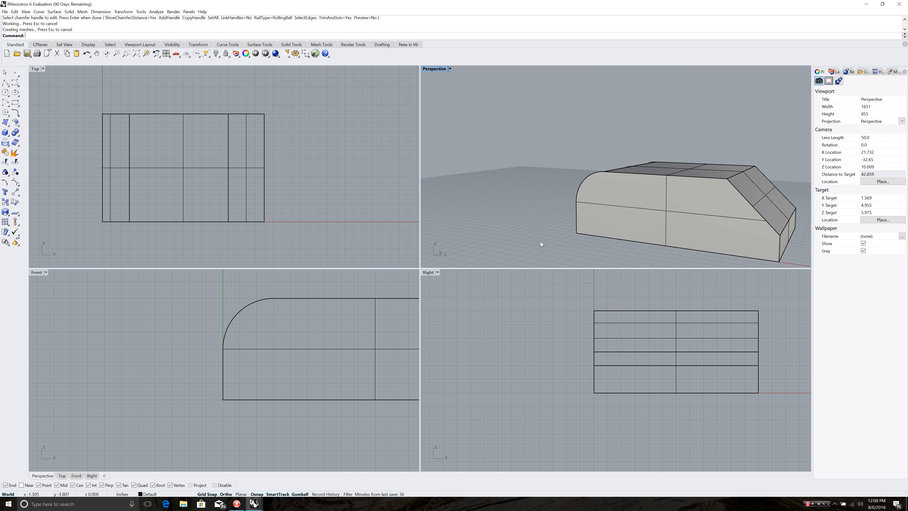
{"action": "key", "text": "ctrl+z"}
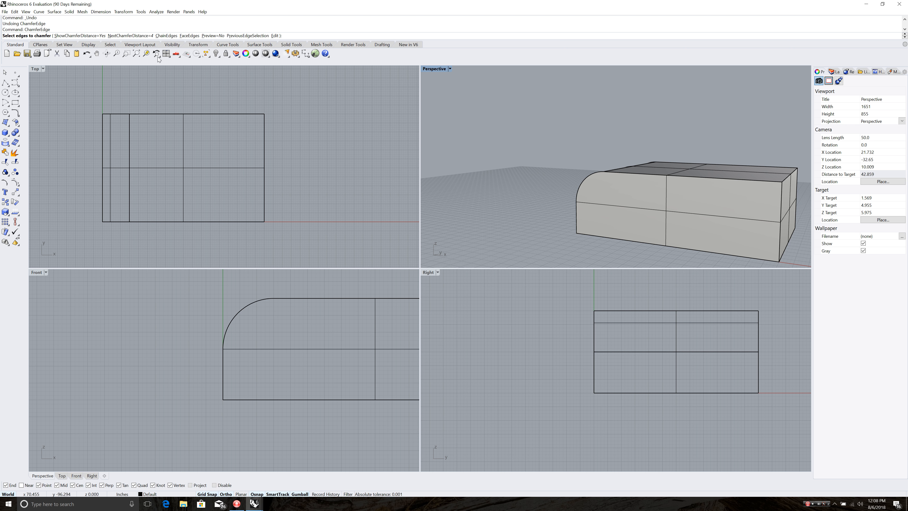
{"action": "mouse_move", "coordinate": [782, 183]}
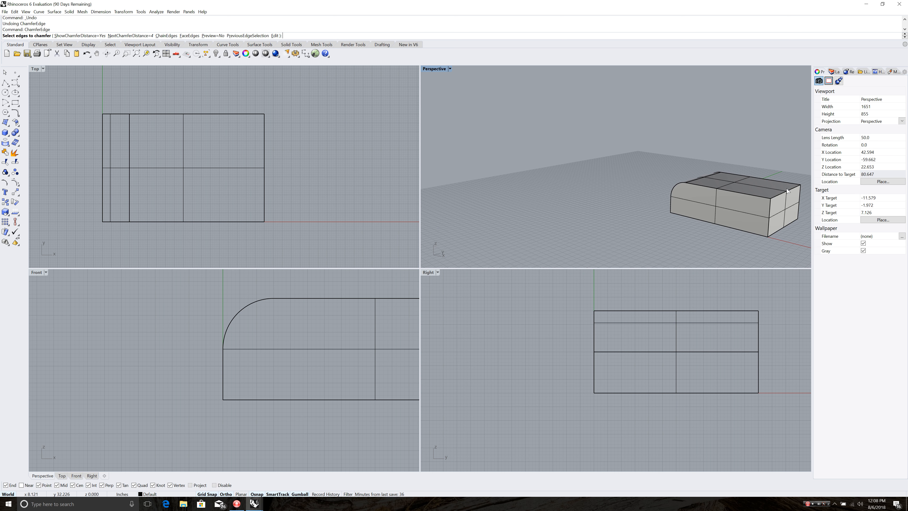
Step: Pick the right-end top edge for the 4-unit chamfer
{"action": "left_click", "coordinate": [782, 192]}
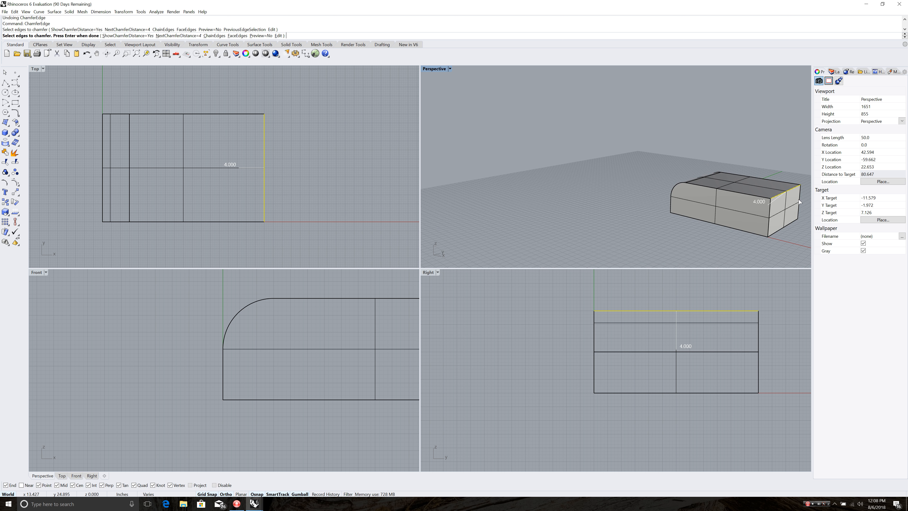
{"action": "left_click", "coordinate": [798, 203]}
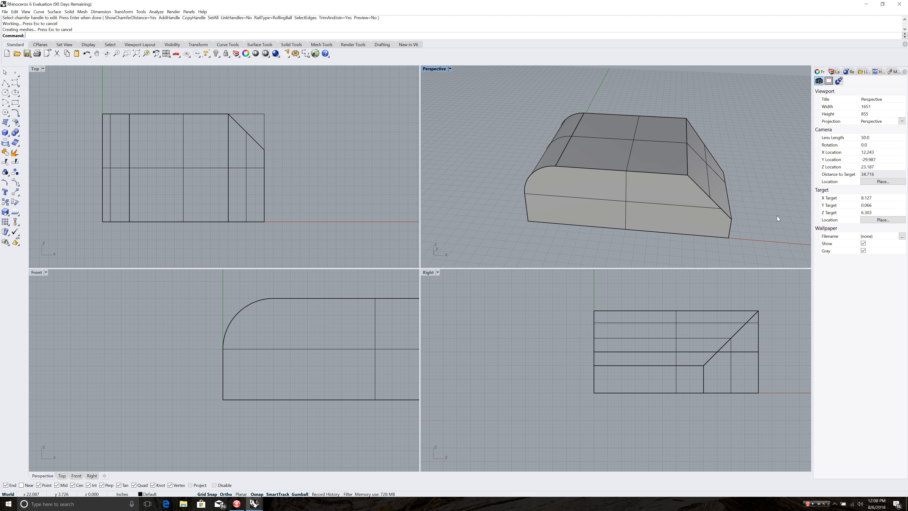
{"action": "mouse_move", "coordinate": [650, 148]}
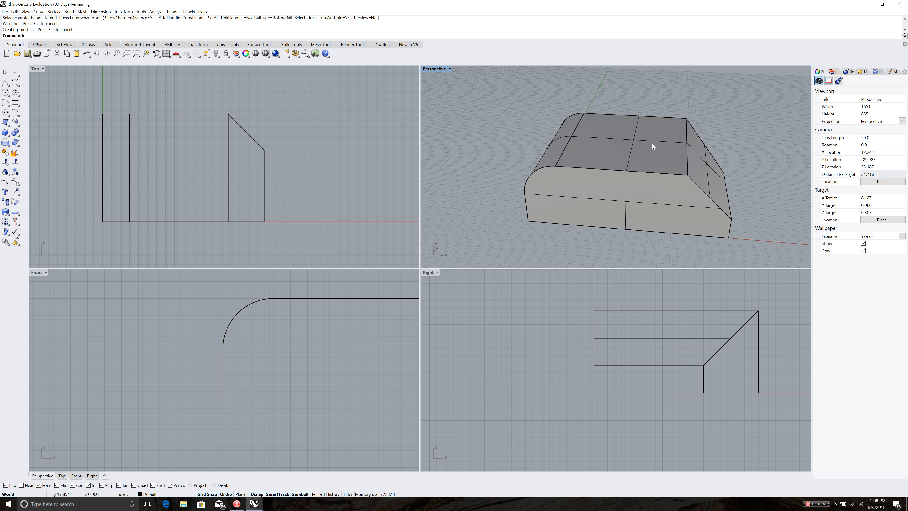
{"action": "mouse_move", "coordinate": [599, 146]}
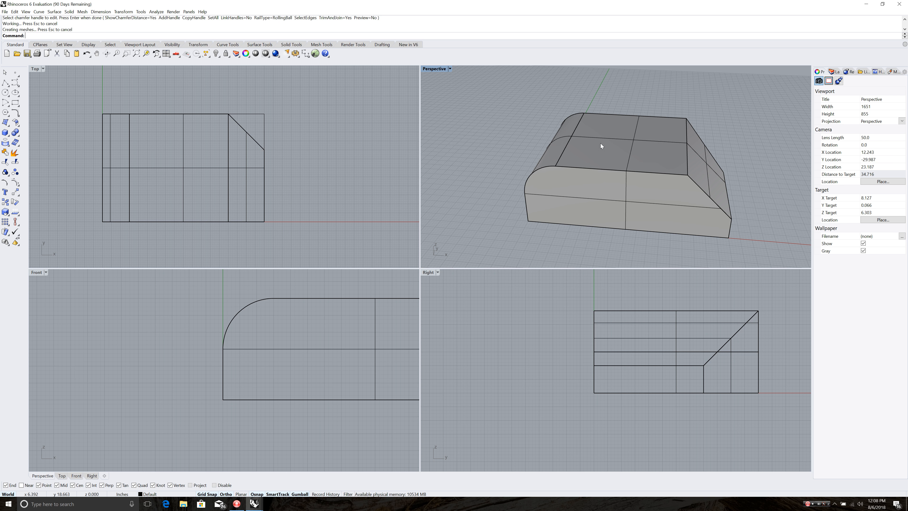
{"action": "mouse_move", "coordinate": [348, 200]}
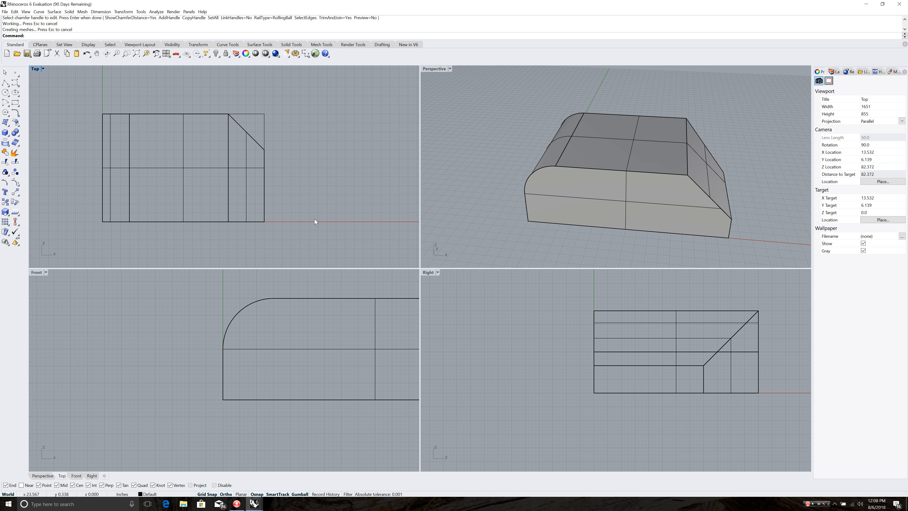
Step: Draw a 6-by-6 Rectangle with its first corner on the x-axis beside the box
{"action": "type", "text": "Rectangle"}
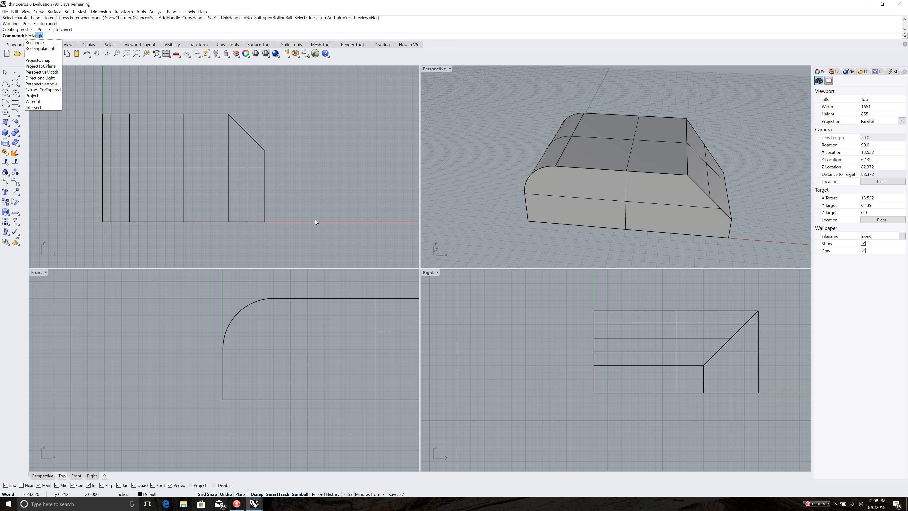
{"action": "left_click", "coordinate": [34, 43]}
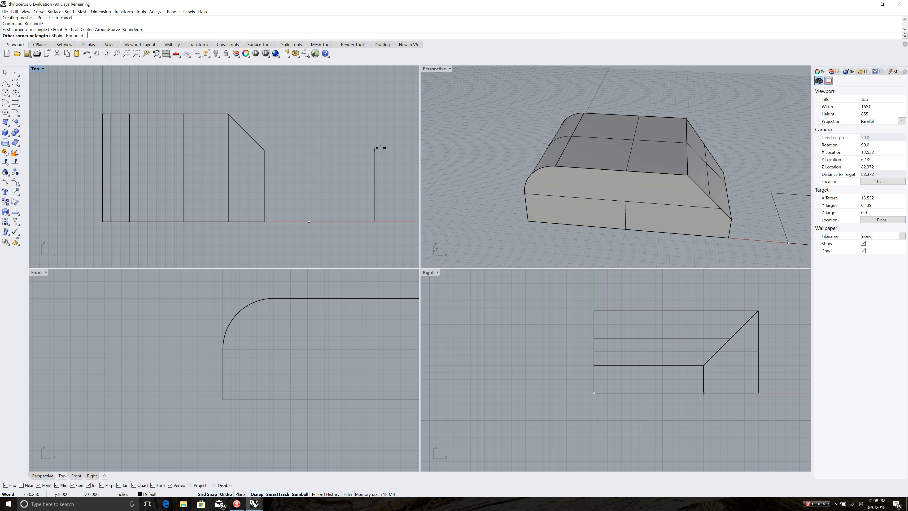
{"action": "type", "text": "6"}
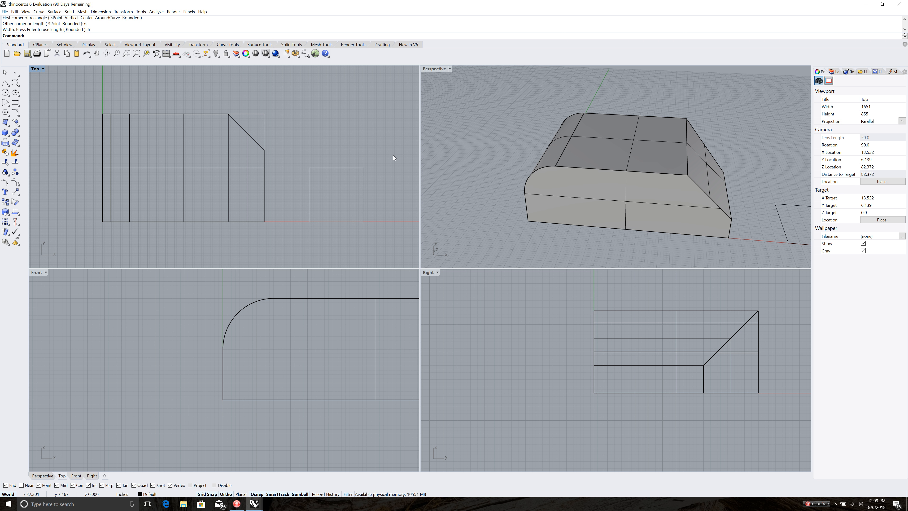
{"action": "mouse_move", "coordinate": [384, 175]}
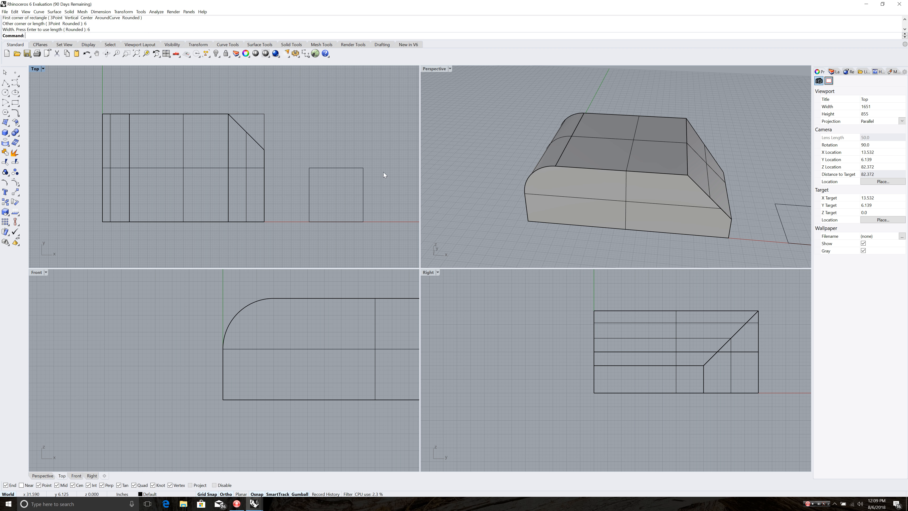
{"action": "mouse_move", "coordinate": [345, 168]}
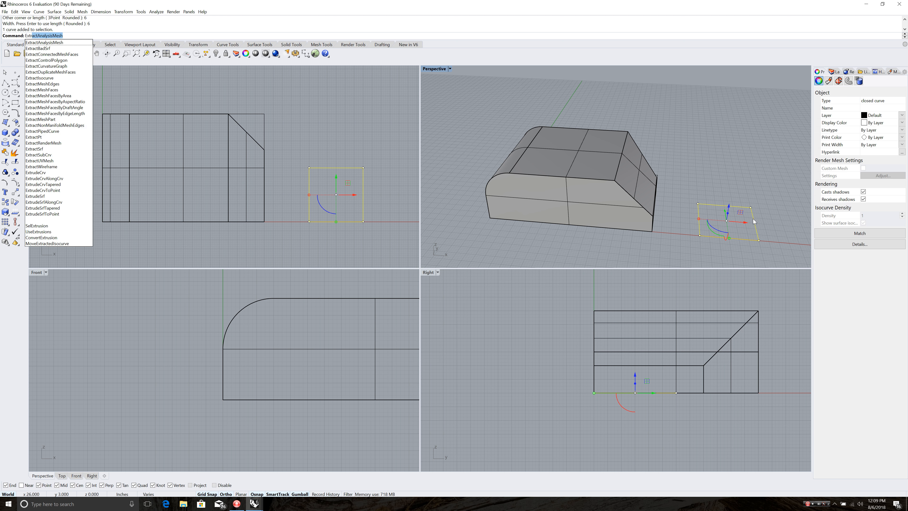
Step: Run ExtrudeCrv on the square to raise it into a 6-unit cube
{"action": "type", "text": "ExtrudeCrv"}
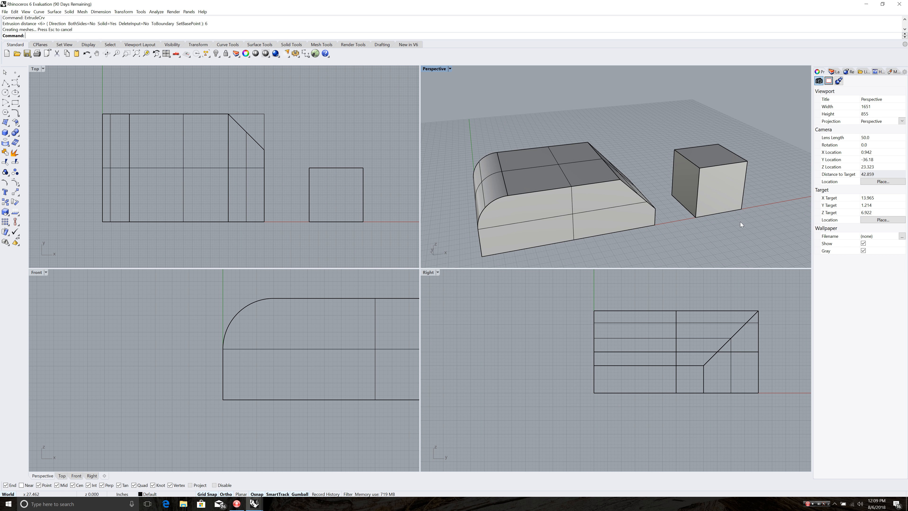
Step: Nudge the cube beside the block with the Gumball and undo its trial tilt with Ctrl+Z
{"action": "left_click", "coordinate": [715, 188]}
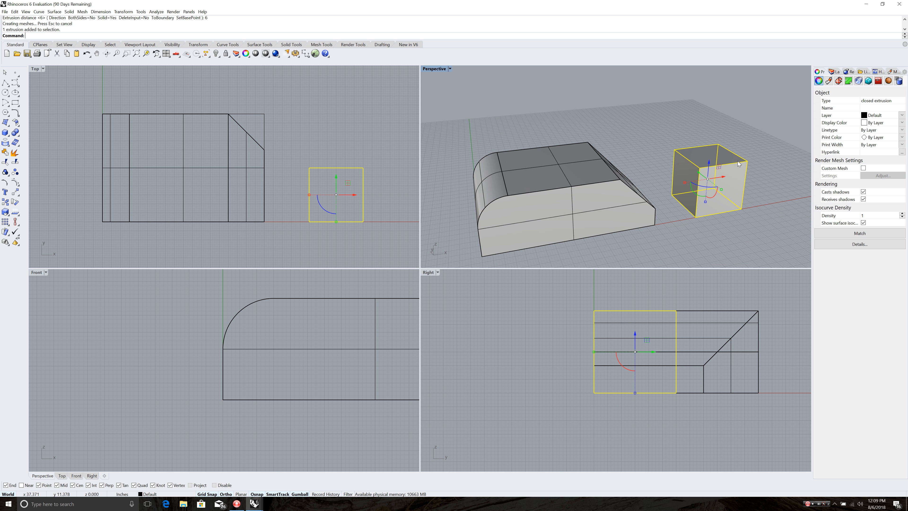
{"action": "mouse_move", "coordinate": [717, 169]}
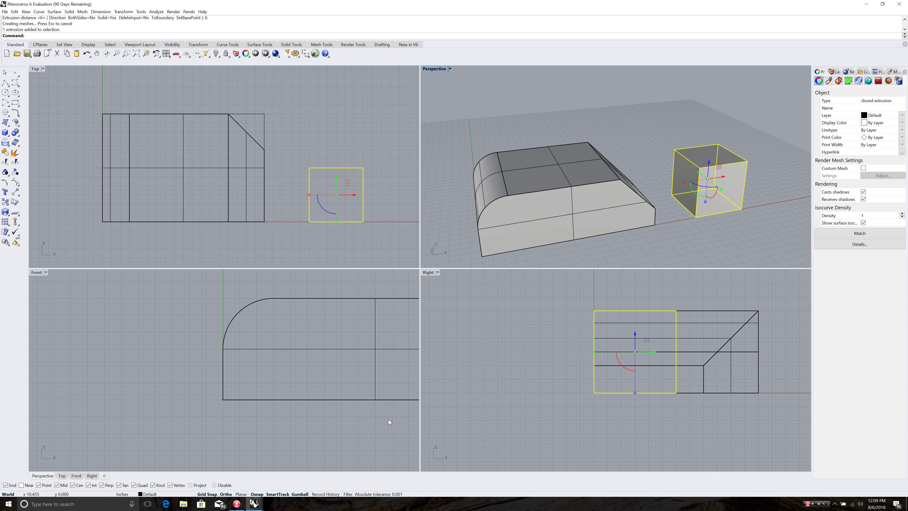
{"action": "left_click", "coordinate": [300, 494]}
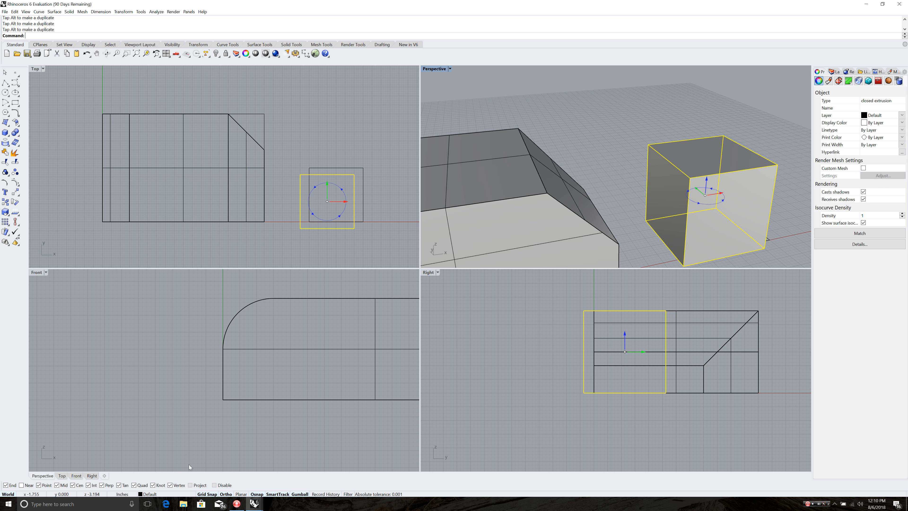
{"action": "mouse_move", "coordinate": [507, 328]}
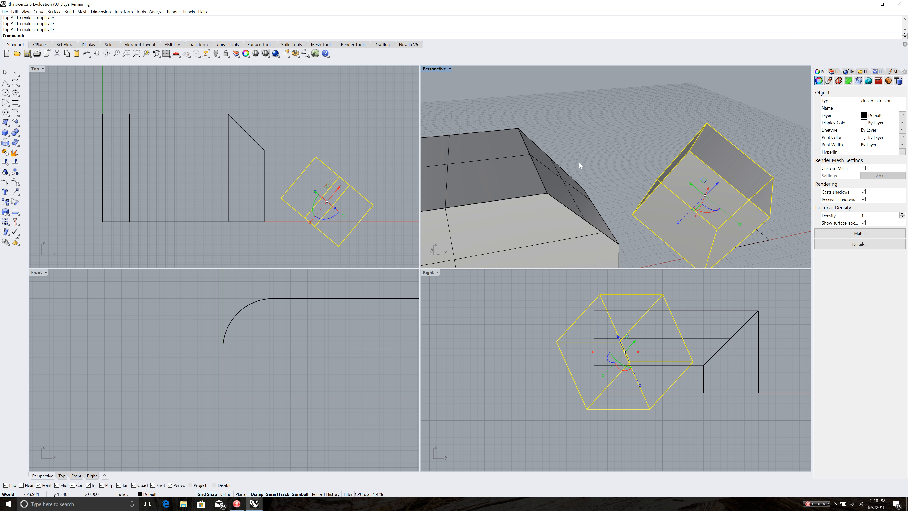
{"action": "mouse_move", "coordinate": [630, 164]}
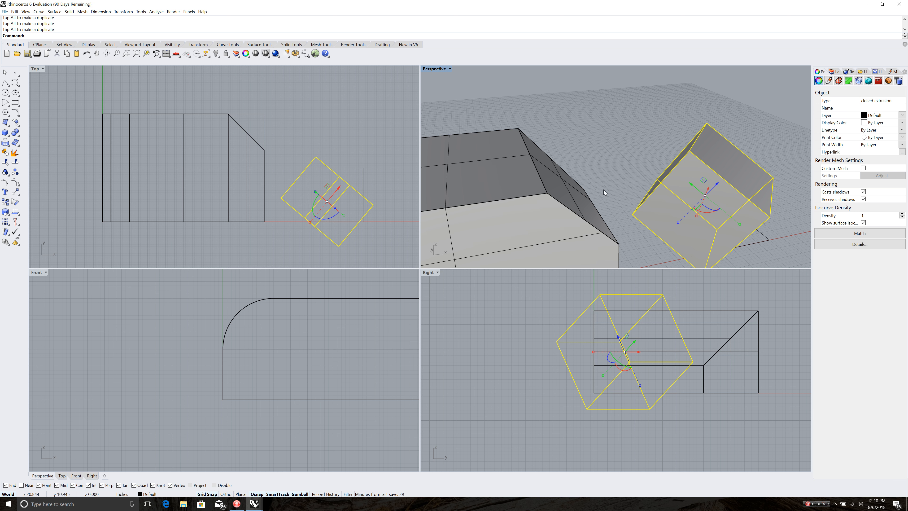
{"action": "mouse_move", "coordinate": [639, 191]}
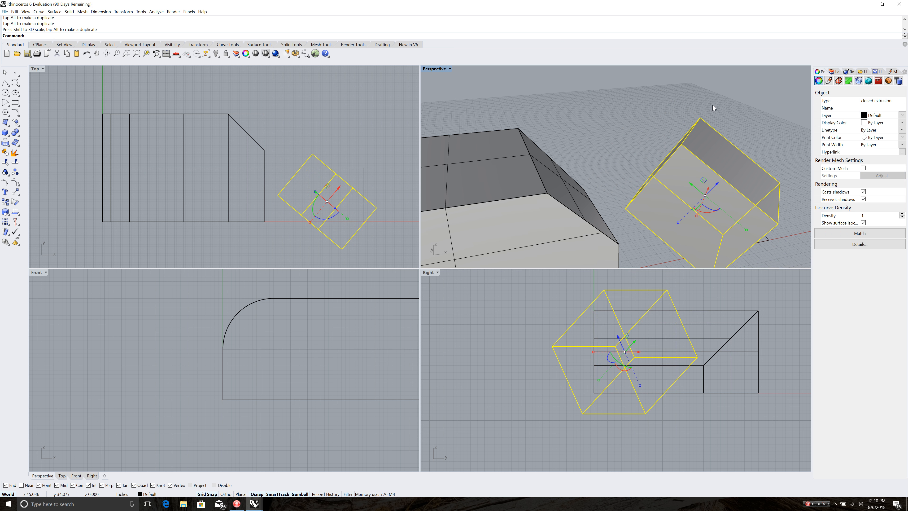
{"action": "key", "text": "Ctrl+z"}
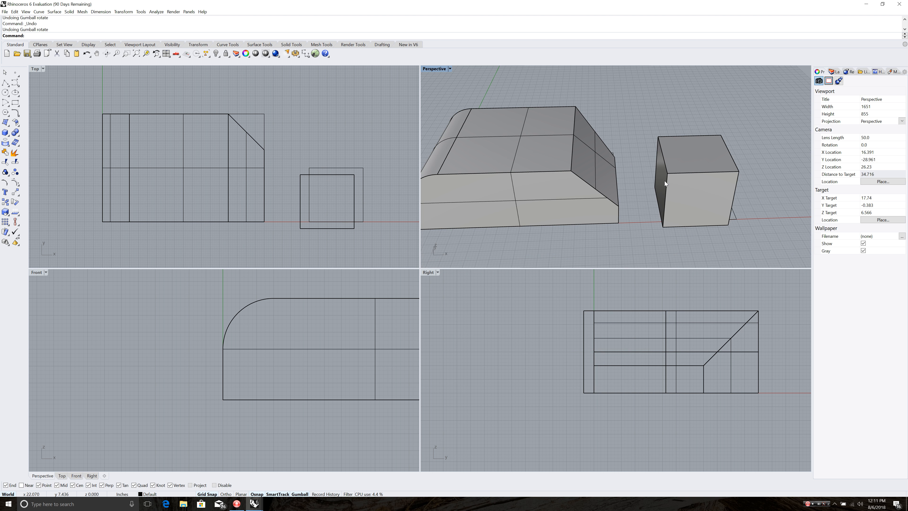
{"action": "mouse_move", "coordinate": [704, 185]}
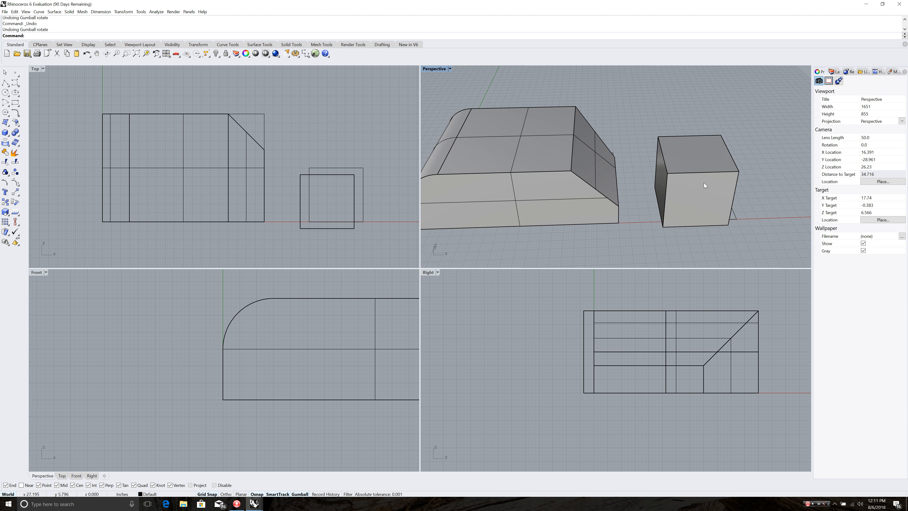
{"action": "mouse_move", "coordinate": [660, 174]}
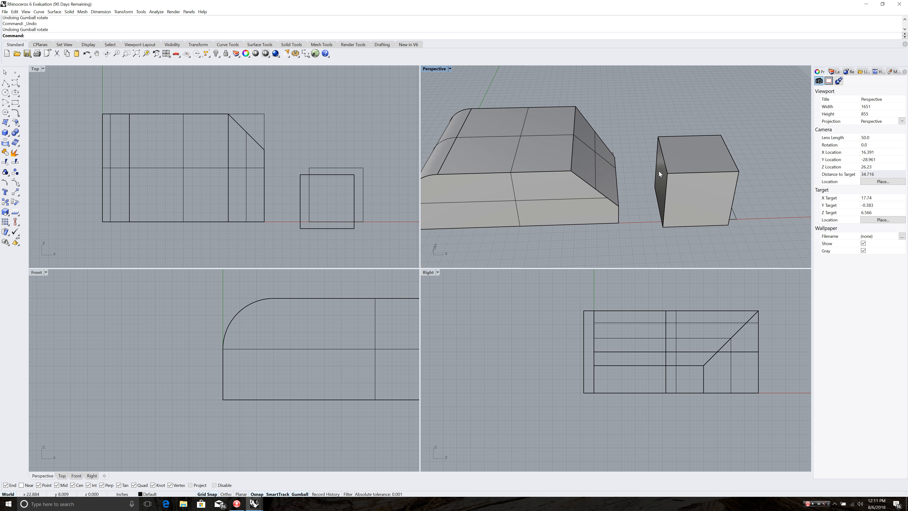
{"action": "mouse_move", "coordinate": [712, 177]}
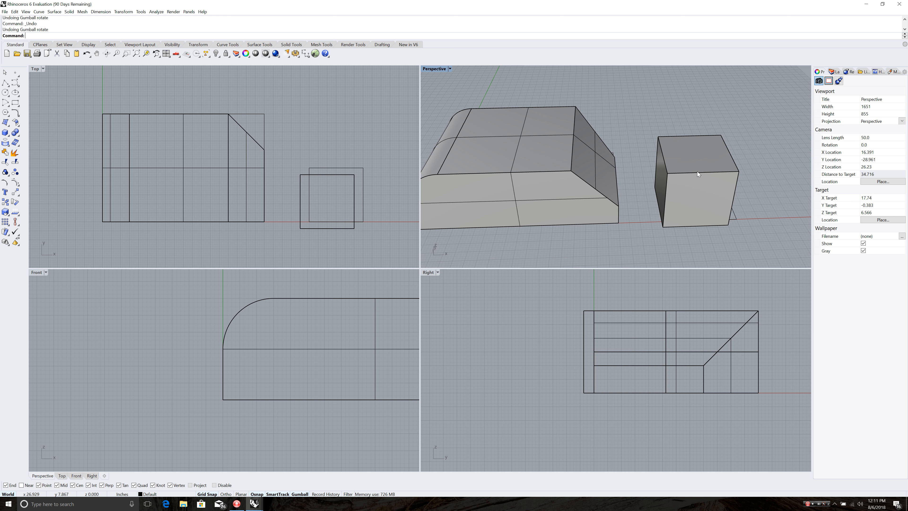
{"action": "left_click", "coordinate": [697, 174]}
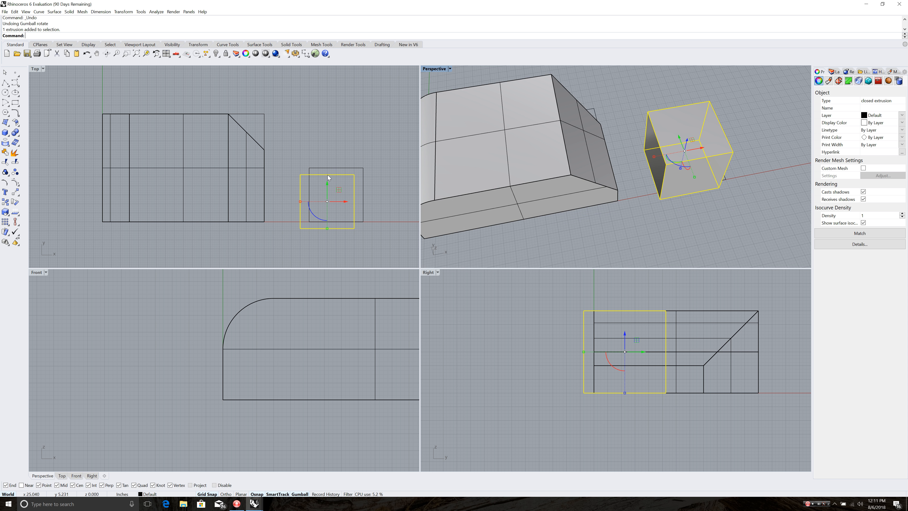
{"action": "mouse_move", "coordinate": [327, 177]}
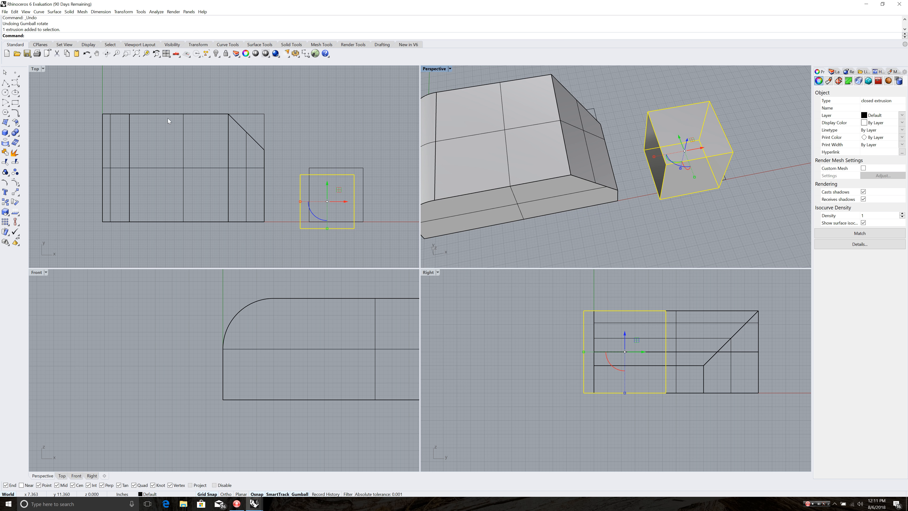
{"action": "mouse_move", "coordinate": [450, 79]}
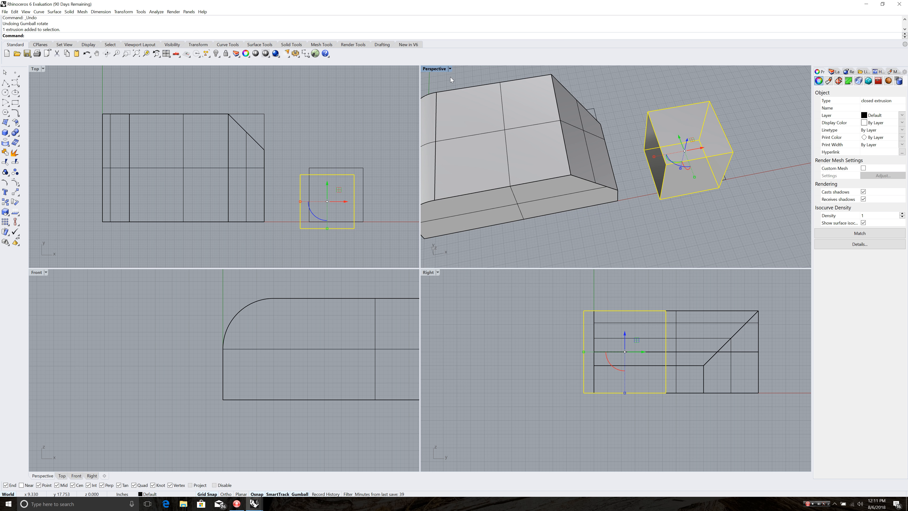
{"action": "mouse_move", "coordinate": [627, 210]}
{"action": "type", "text": "Move"}
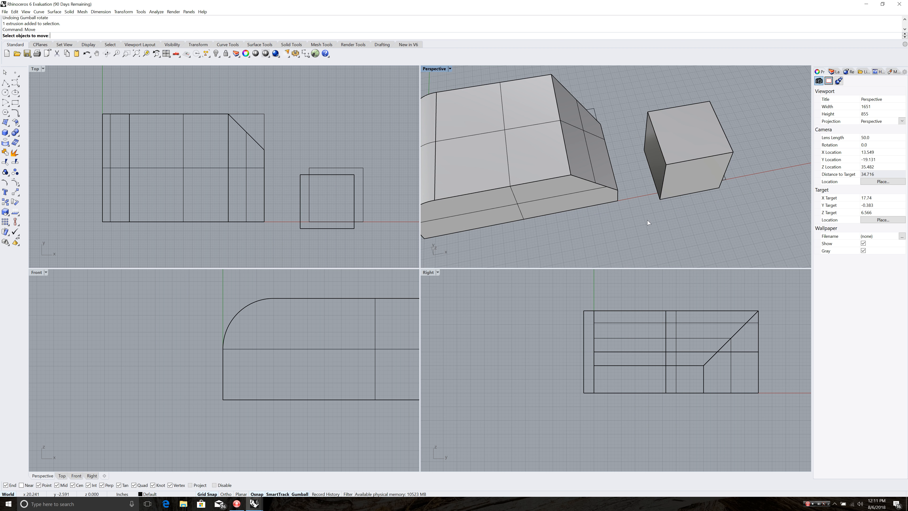
Step: Move the cube from its top-edge base point so it sinks into the middle of the block's top
{"action": "left_click", "coordinate": [667, 178]}
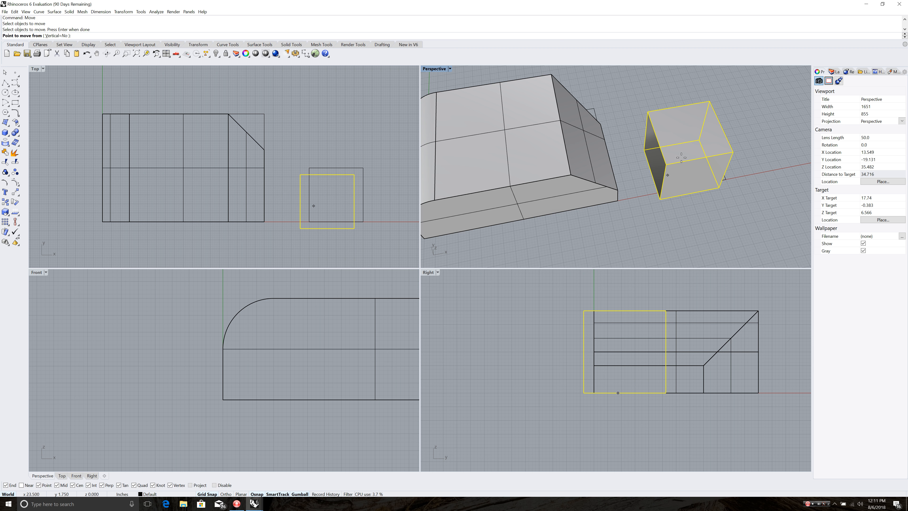
{"action": "mouse_move", "coordinate": [677, 106]}
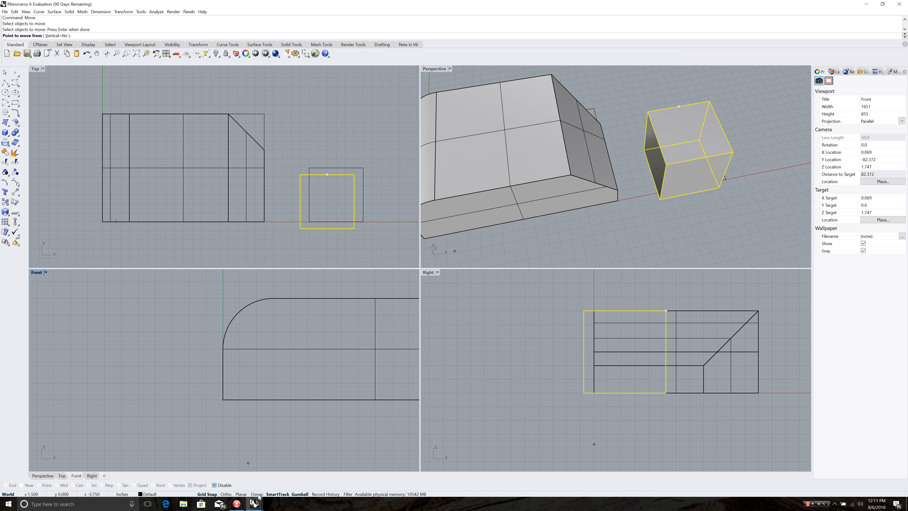
{"action": "left_click", "coordinate": [257, 494]}
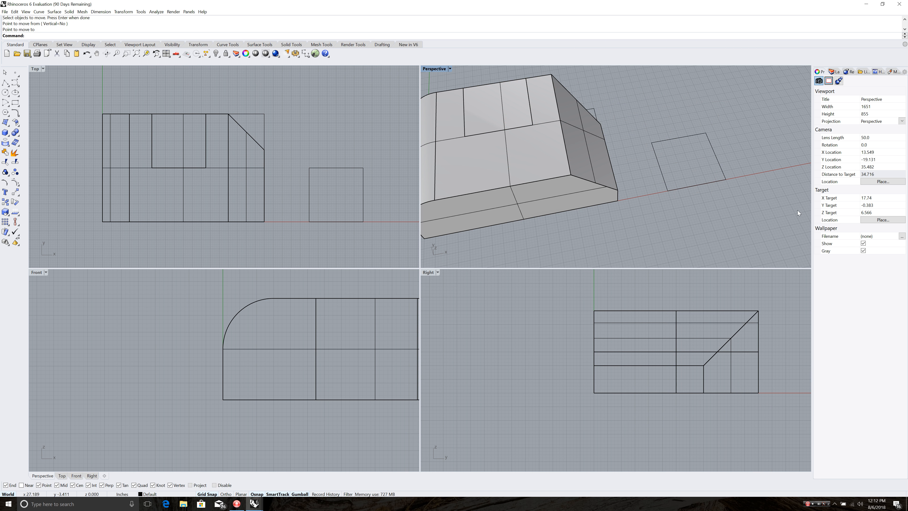
{"action": "left_click_drag", "start_coordinate": [798, 212], "coordinate": [688, 241]}
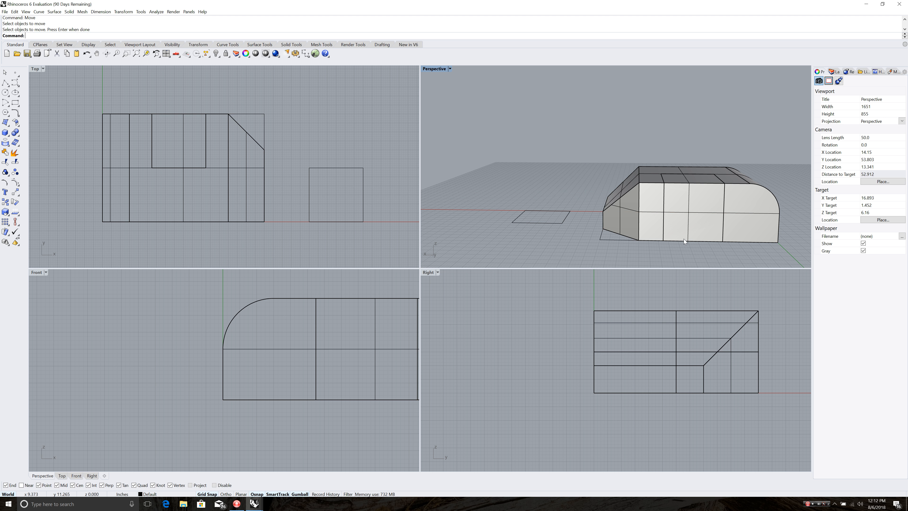
{"action": "mouse_move", "coordinate": [680, 249]}
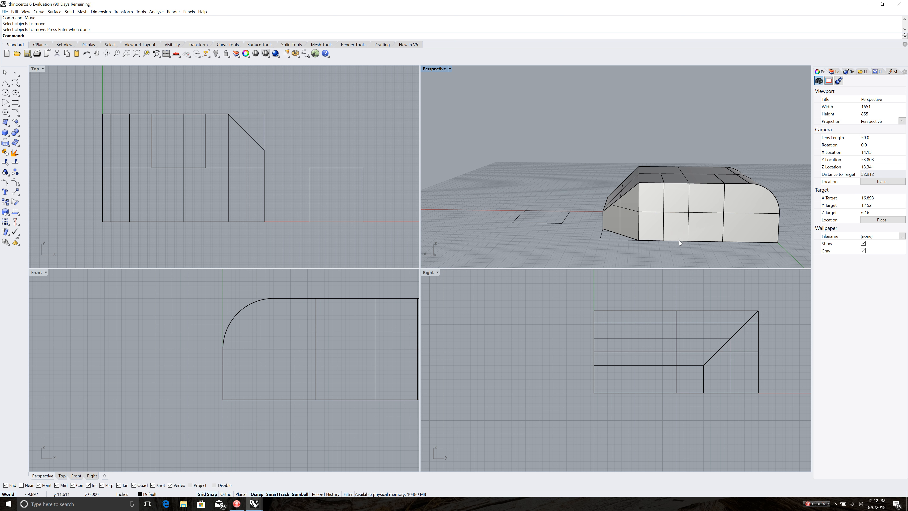
{"action": "left_click", "coordinate": [680, 244]}
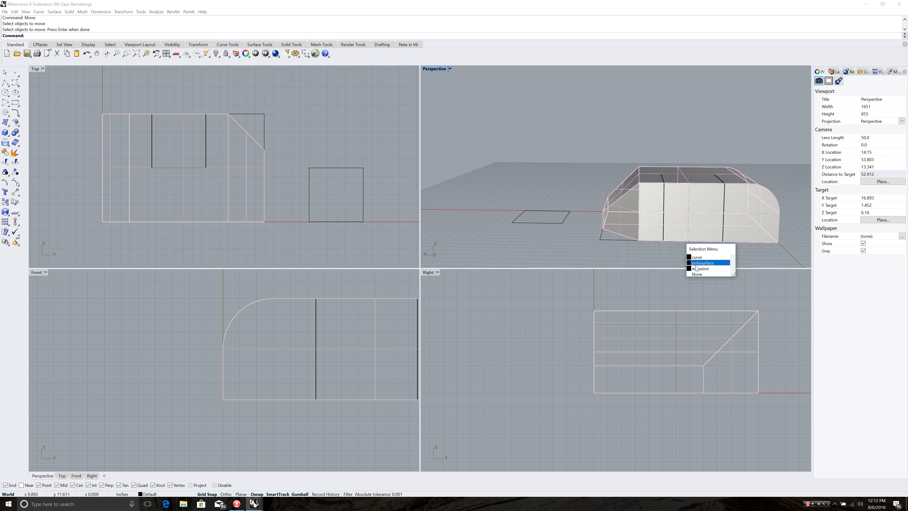
{"action": "mouse_move", "coordinate": [699, 257]}
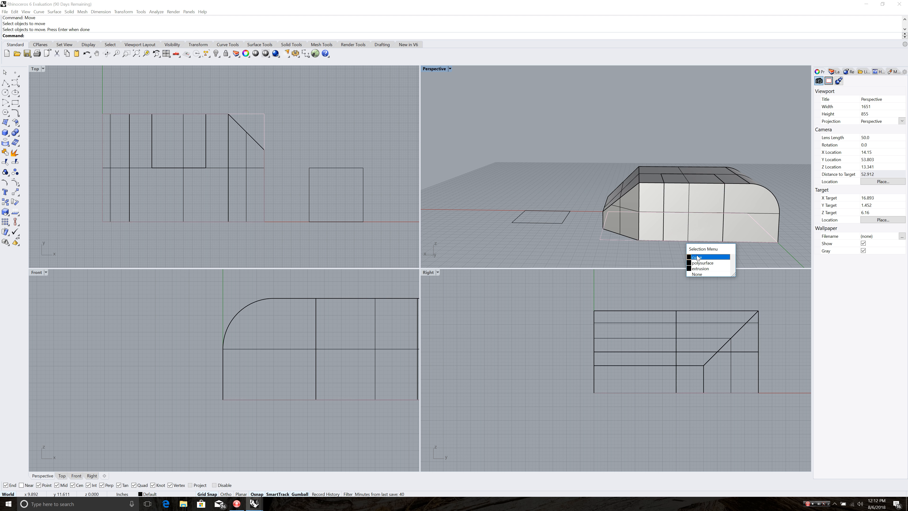
Step: Delete the leftover square outline curve, leaving only the block with the embedded cube
{"action": "left_click", "coordinate": [697, 256]}
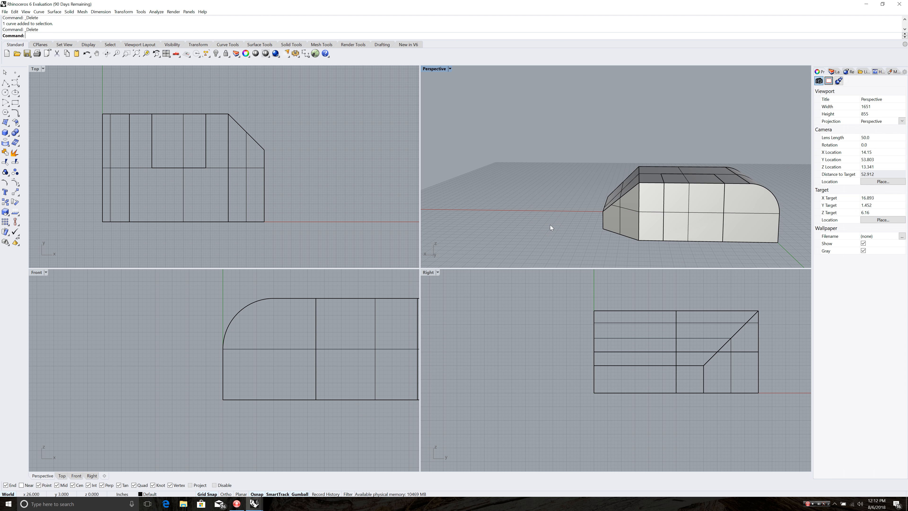
{"action": "mouse_move", "coordinate": [662, 257]}
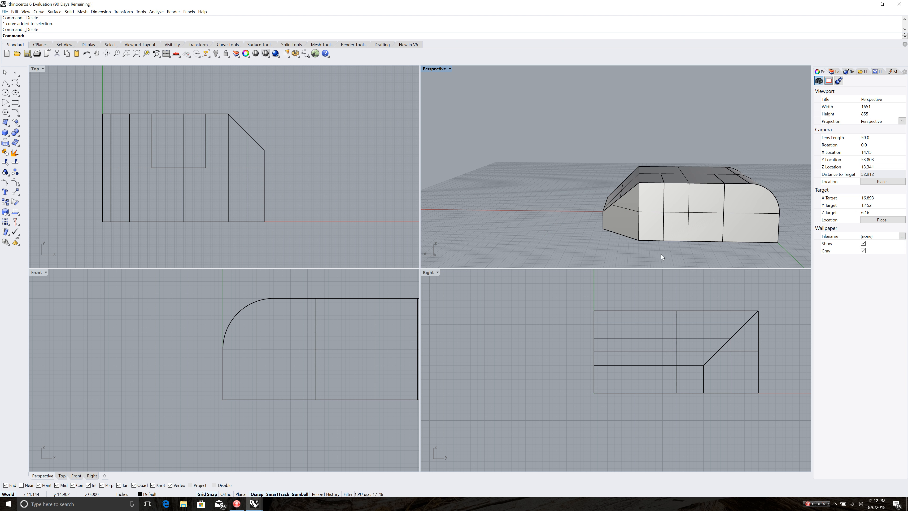
{"action": "left_click_drag", "start_coordinate": [662, 257], "coordinate": [622, 244]}
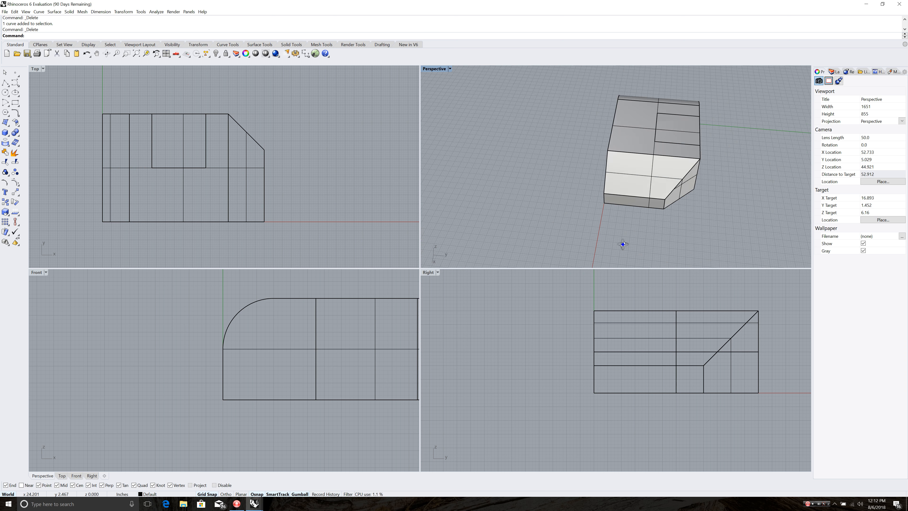
{"action": "left_click_drag", "start_coordinate": [622, 244], "coordinate": [713, 178]}
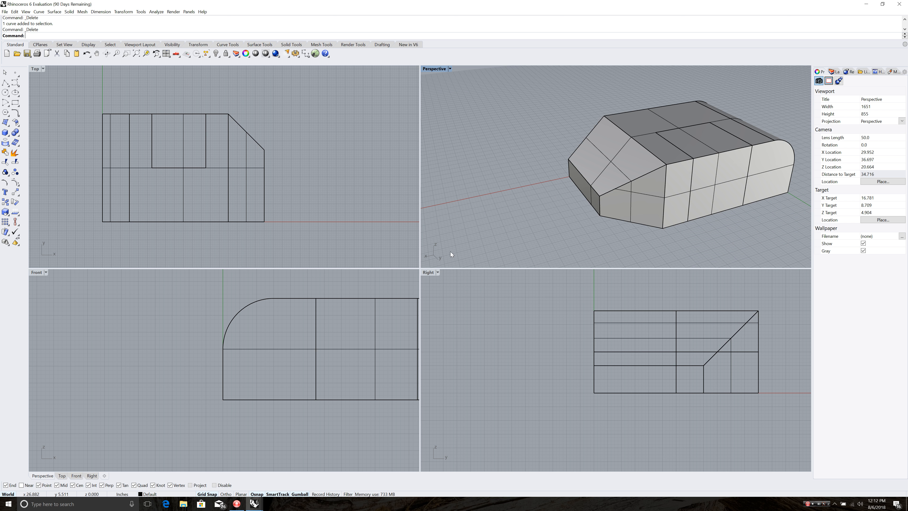
{"action": "mouse_move", "coordinate": [543, 185]}
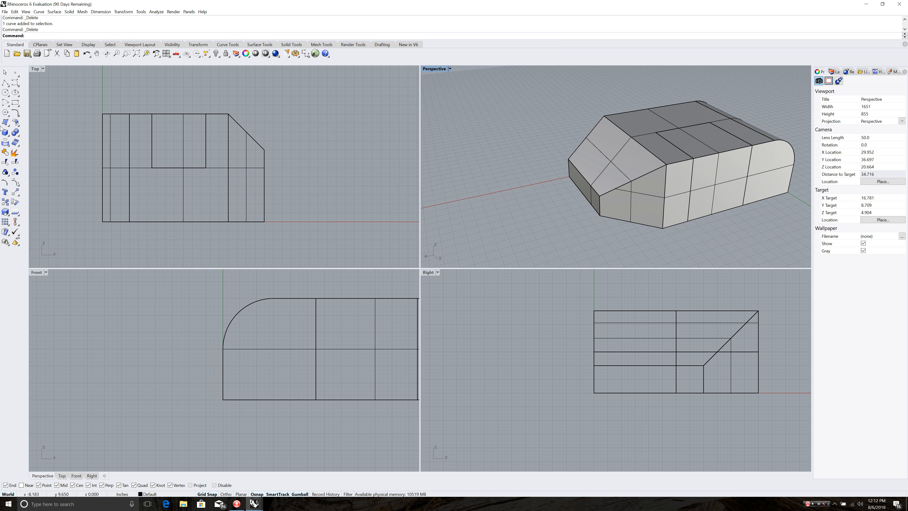
{"action": "mouse_move", "coordinate": [15, 132]}
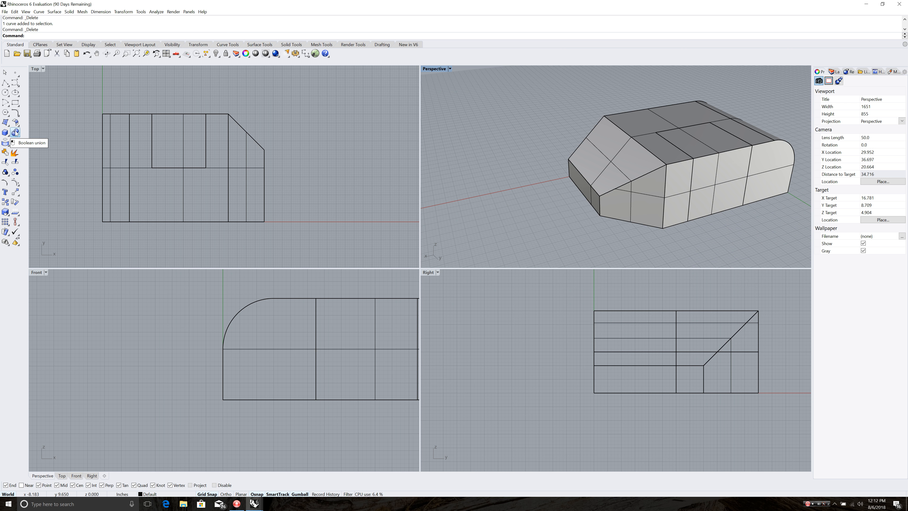
Step: Show the Solid Tools flyout and start entering a Boolean command in the command line
{"action": "left_click", "coordinate": [15, 133]}
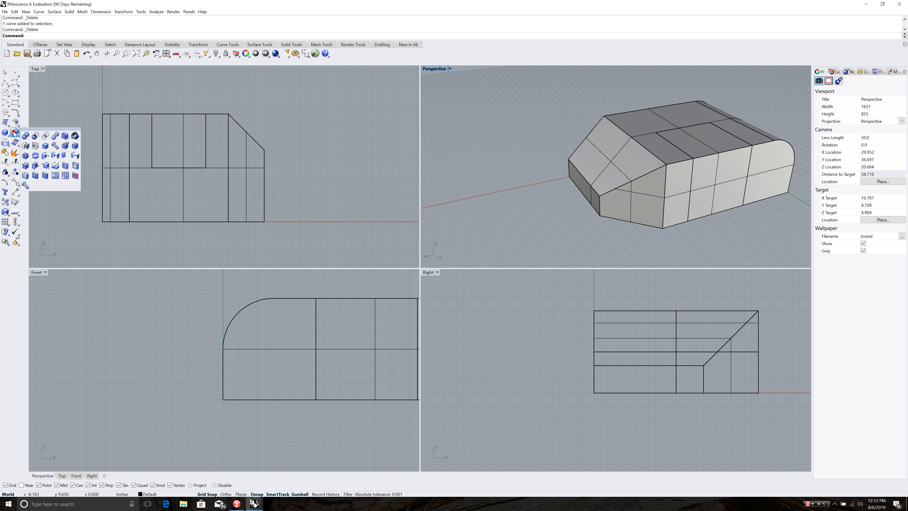
{"action": "mouse_move", "coordinate": [45, 155]}
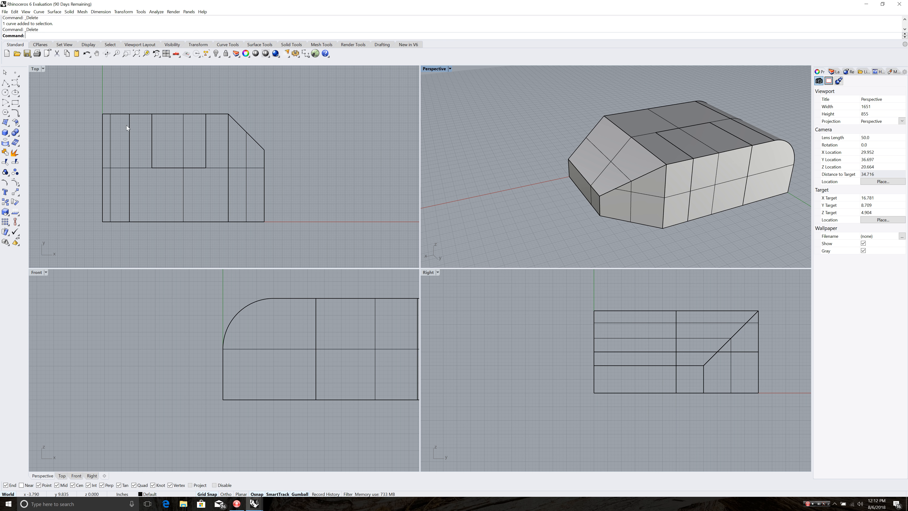
{"action": "mouse_move", "coordinate": [533, 167]}
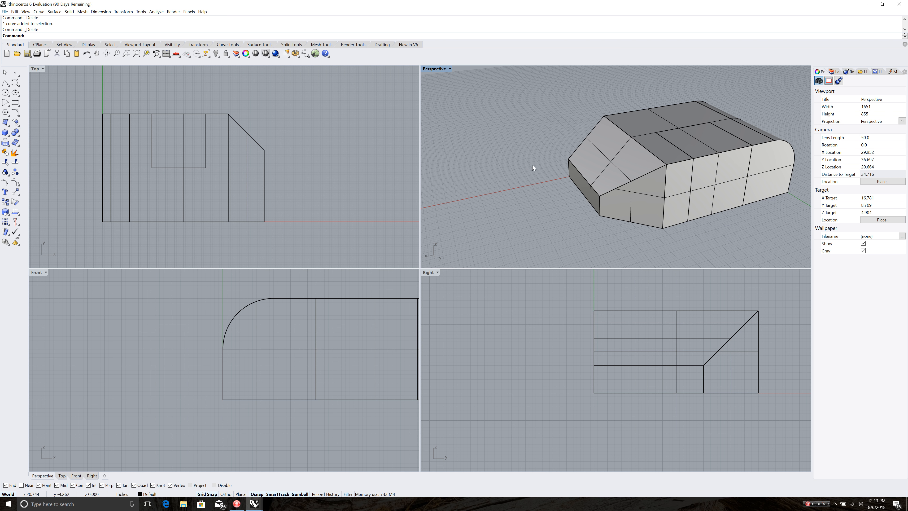
{"action": "type", "text": "BackgroundBitmap"}
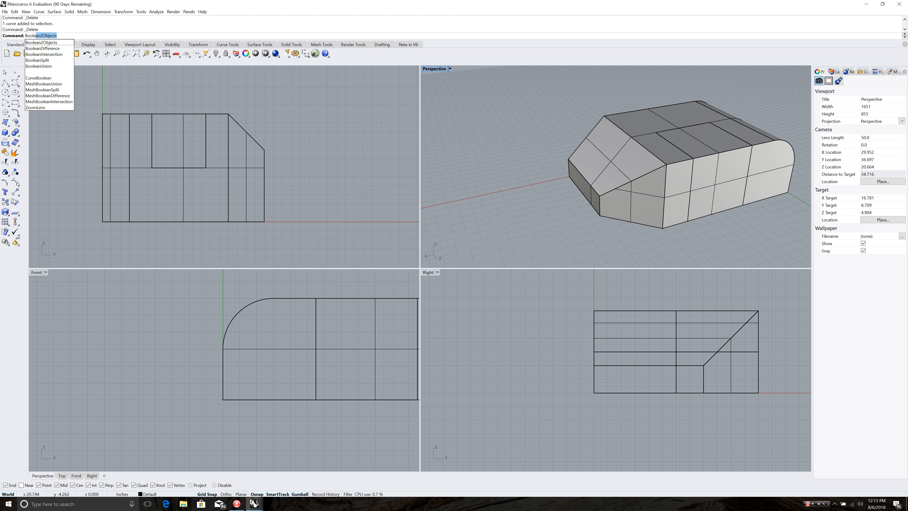
{"action": "mouse_move", "coordinate": [43, 48]}
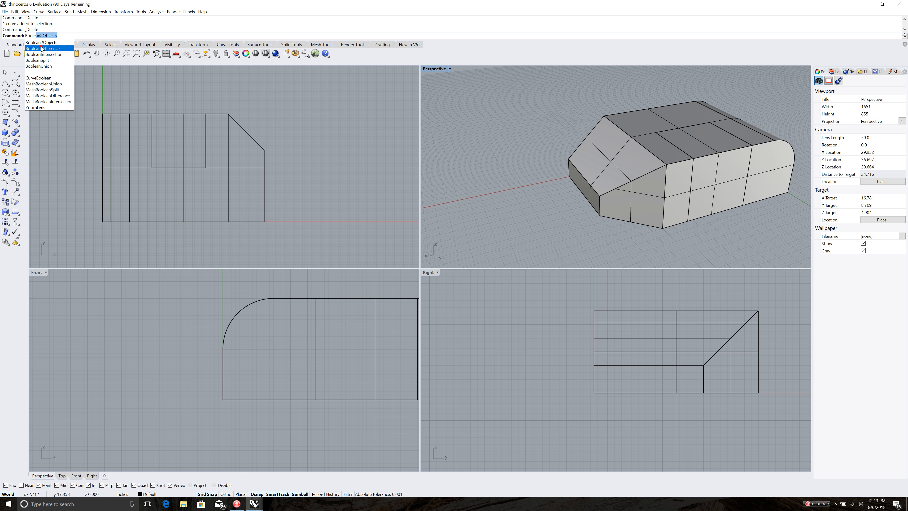
Step: Run BooleanDifference cutting the cube from the block to leave a rectangular notch in its top
{"action": "left_click", "coordinate": [43, 48]}
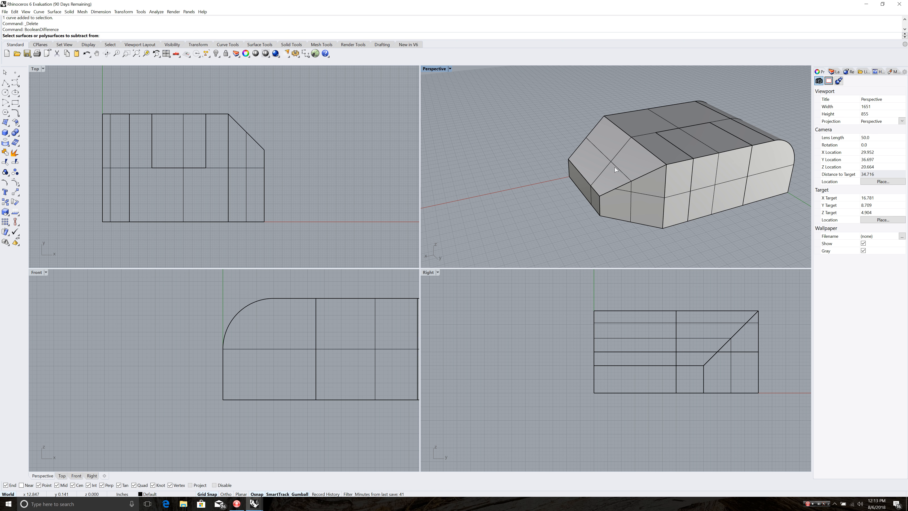
{"action": "left_click", "coordinate": [650, 178]}
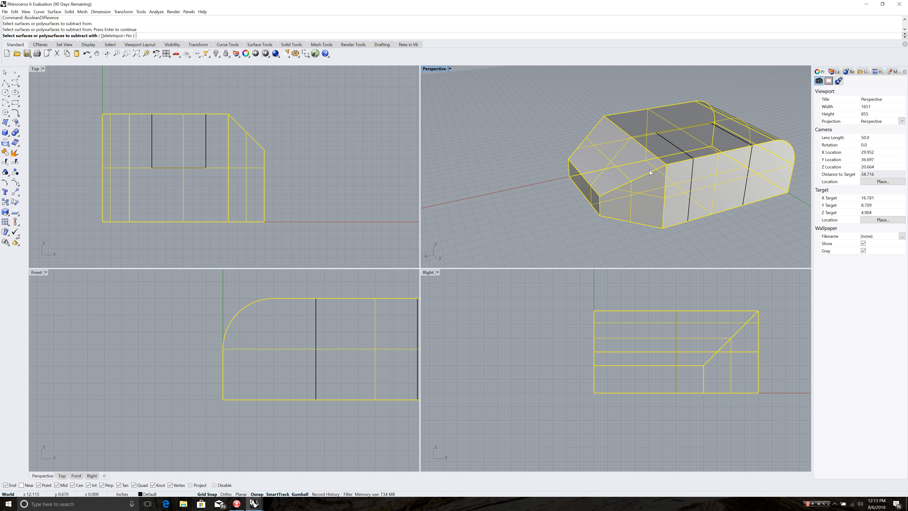
{"action": "mouse_move", "coordinate": [698, 169]}
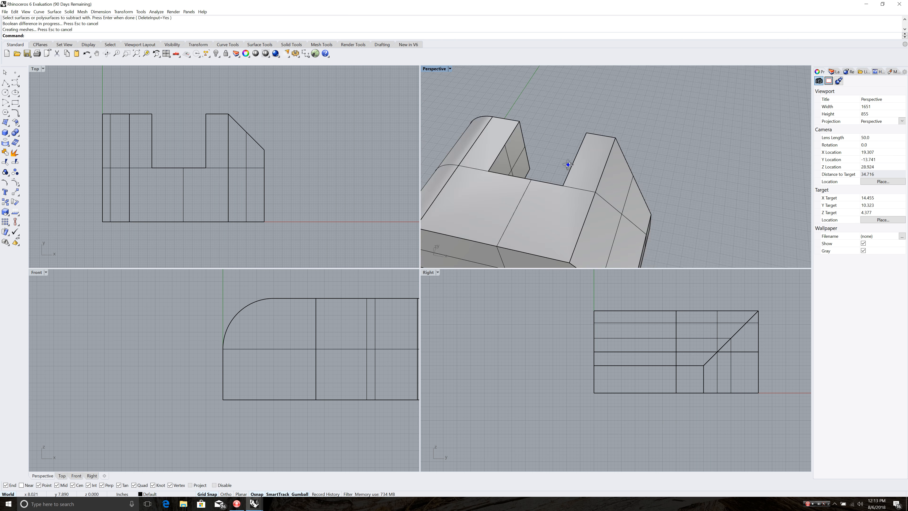
{"action": "left_click_drag", "start_coordinate": [567, 165], "coordinate": [475, 180]}
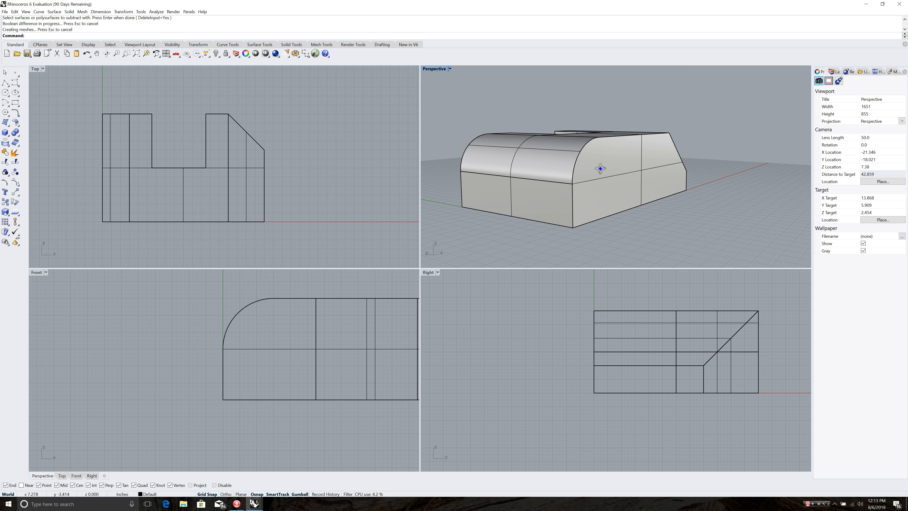
{"action": "mouse_move", "coordinate": [650, 213]}
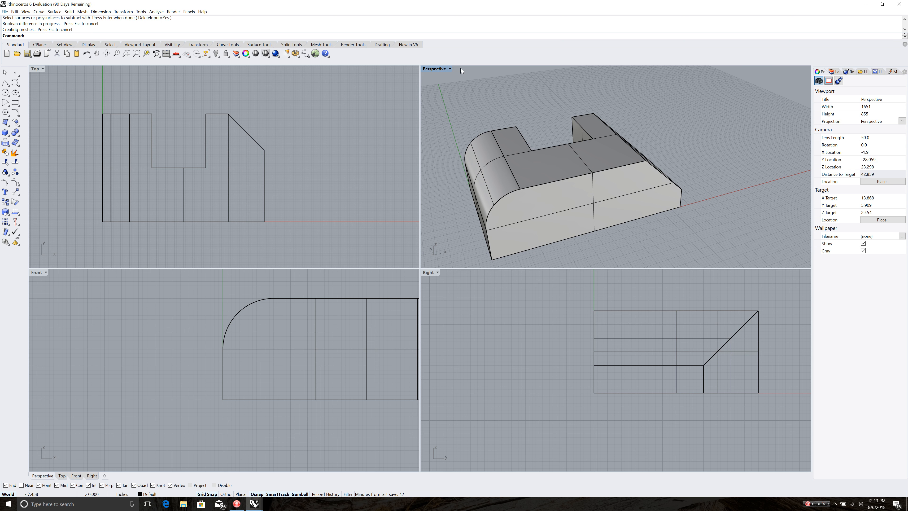
Step: Switch the Perspective viewport to X-Ray, then to Ghosted display
{"action": "left_click", "coordinate": [450, 68]}
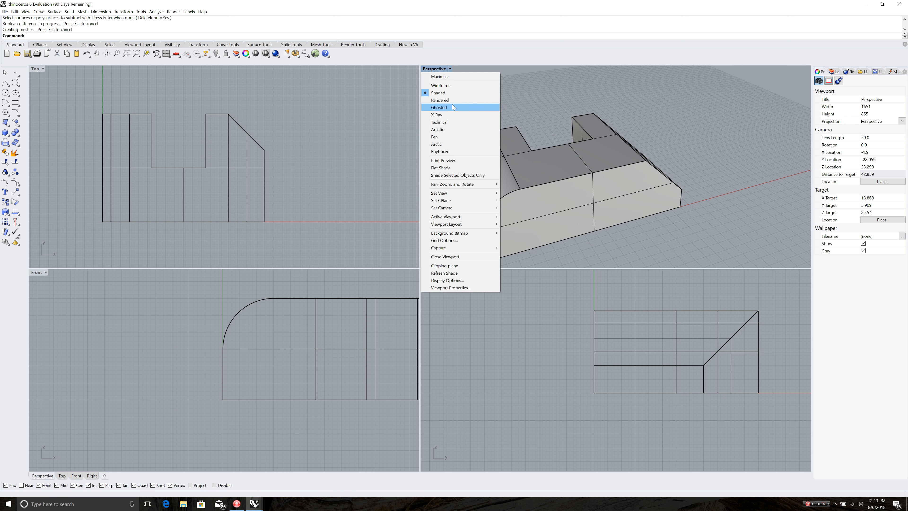
{"action": "left_click", "coordinate": [436, 115]}
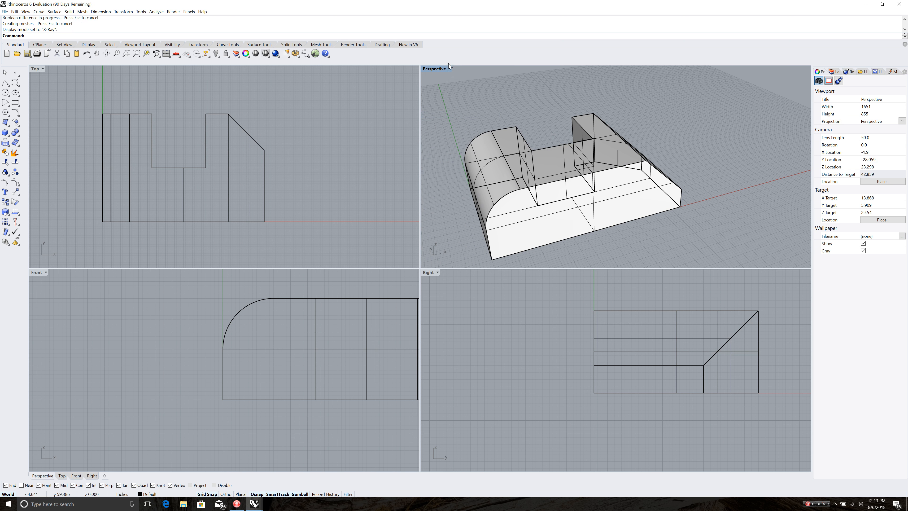
{"action": "left_click", "coordinate": [449, 69]}
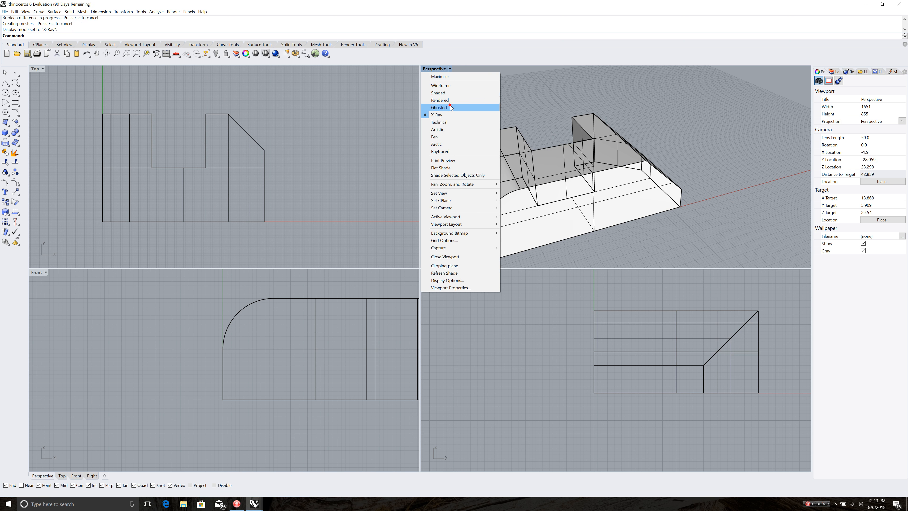
{"action": "left_click", "coordinate": [438, 107]}
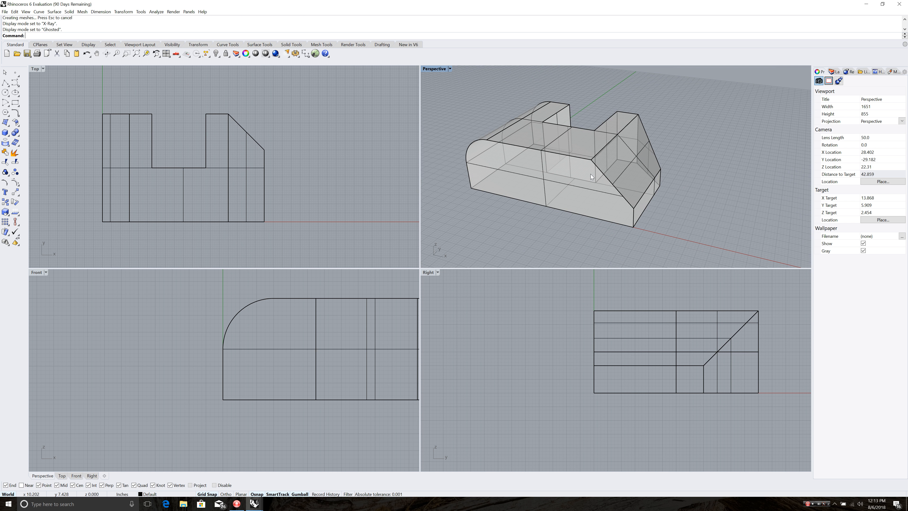
{"action": "mouse_move", "coordinate": [610, 196]}
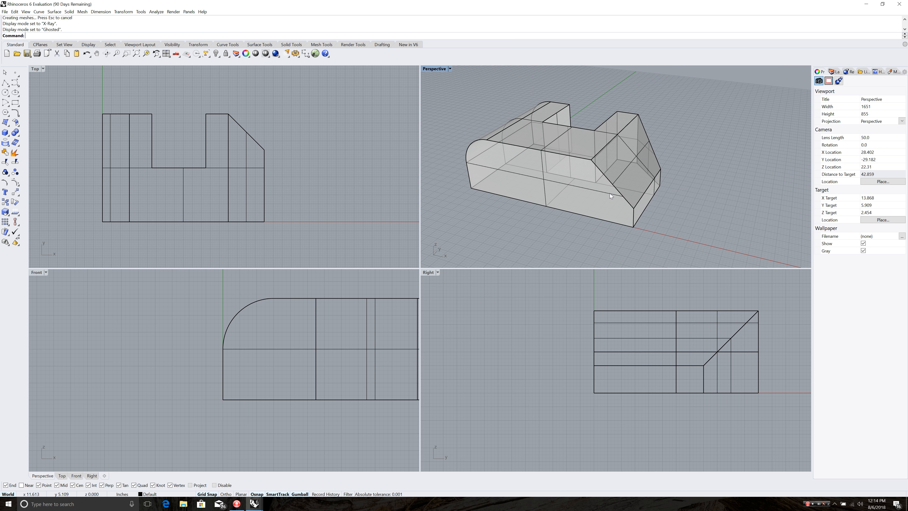
{"action": "mouse_move", "coordinate": [605, 193]}
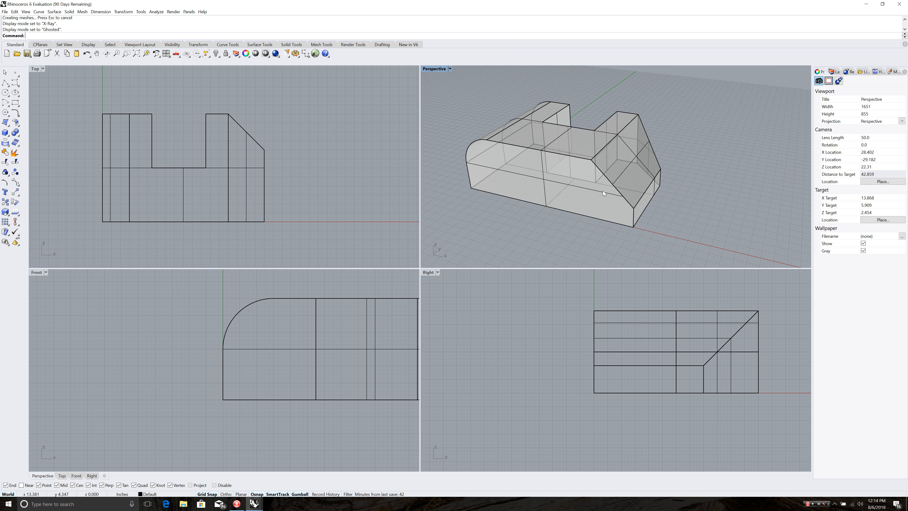
Step: Explode the notched block into 13 surfaces and invoke ExtrudeSrf on a picked surface
{"action": "left_click", "coordinate": [604, 193]}
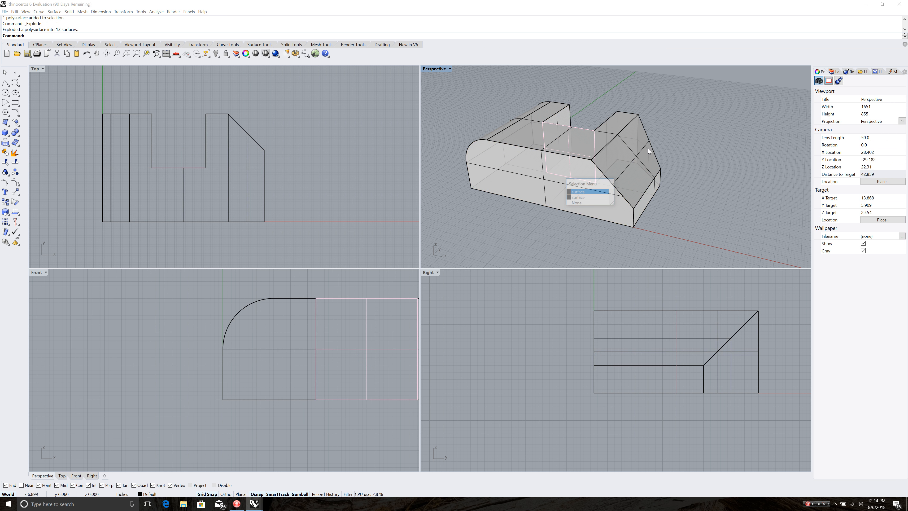
{"action": "left_click", "coordinate": [586, 191]}
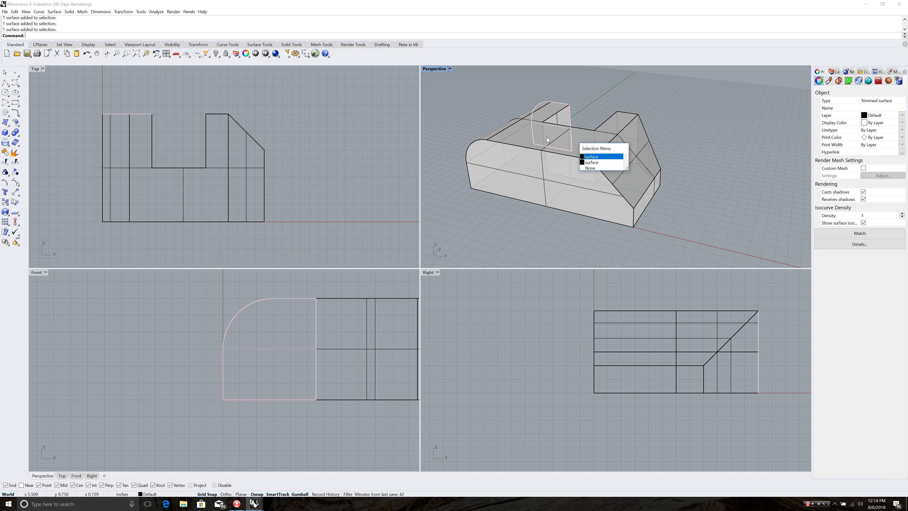
{"action": "left_click", "coordinate": [601, 156]}
{"action": "type", "text": "Extrudes"}
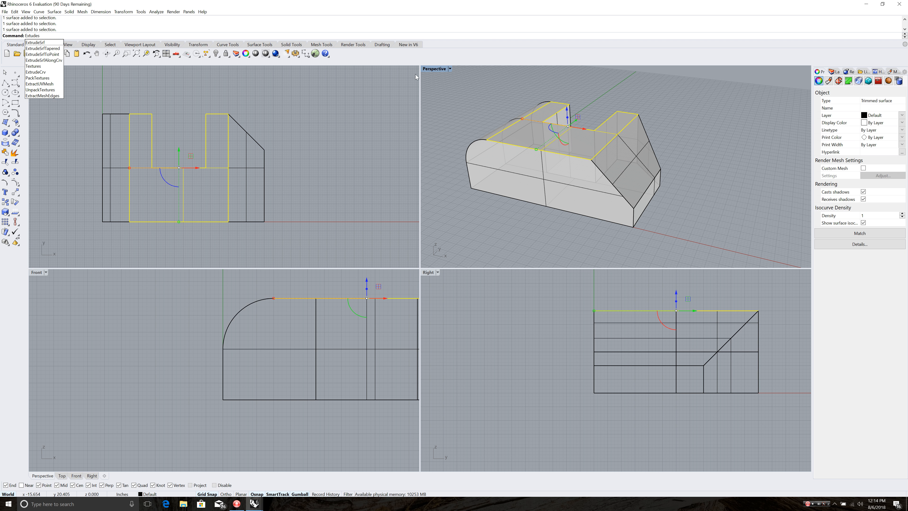
{"action": "mouse_move", "coordinate": [36, 43]}
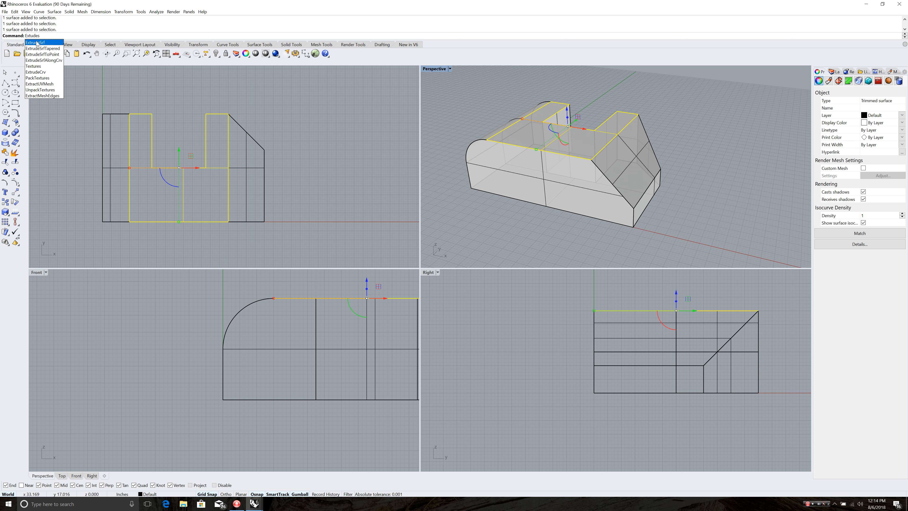
{"action": "left_click", "coordinate": [36, 42]}
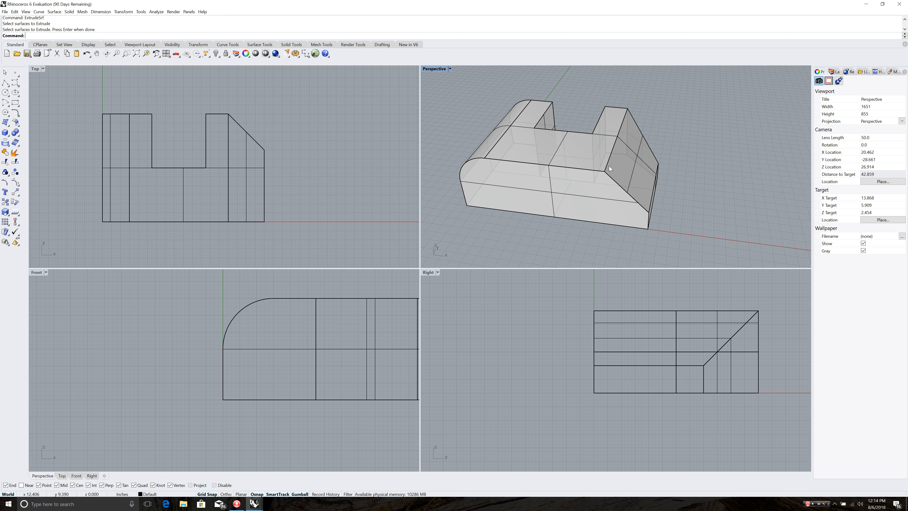
{"action": "left_click", "coordinate": [611, 169]}
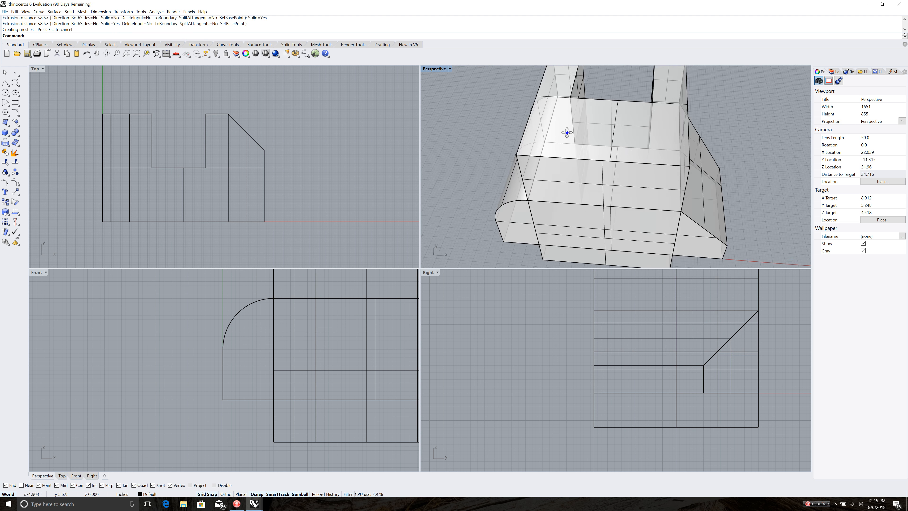
{"action": "left_click_drag", "start_coordinate": [567, 133], "coordinate": [694, 171]}
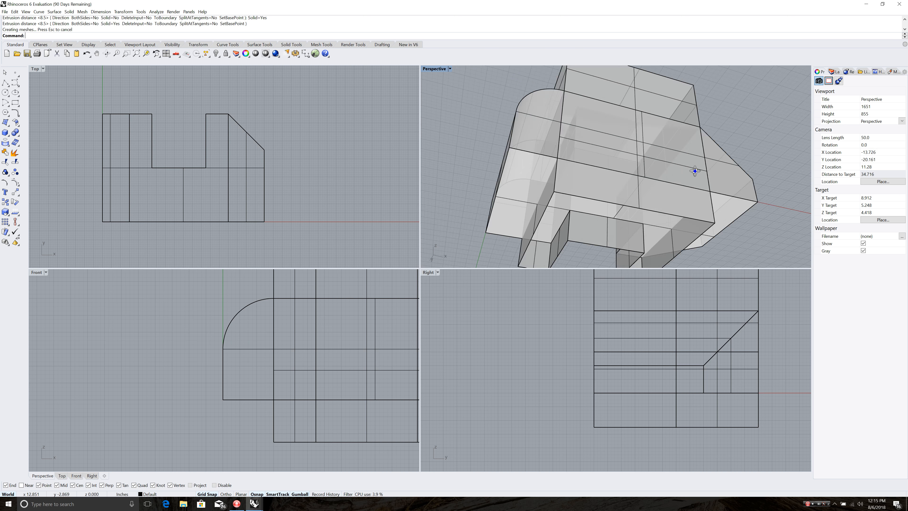
{"action": "left_click_drag", "start_coordinate": [694, 170], "coordinate": [550, 190]}
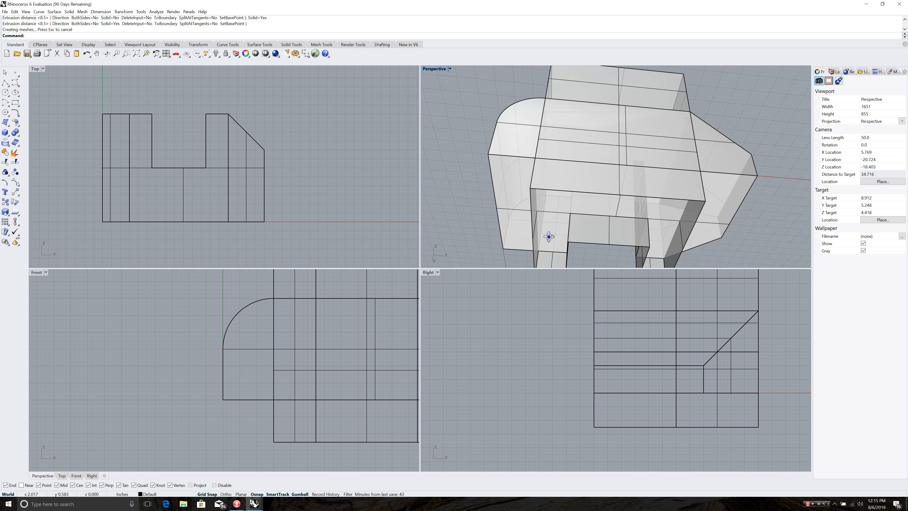
{"action": "left_click_drag", "start_coordinate": [547, 237], "coordinate": [621, 161]}
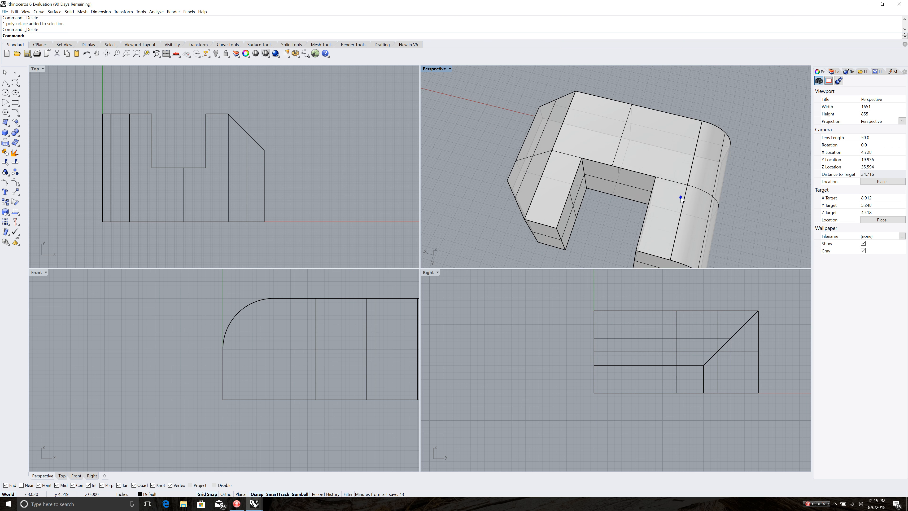
Step: Move the block's top surface by a 1/100 unit offset
{"action": "left_click", "coordinate": [680, 196]}
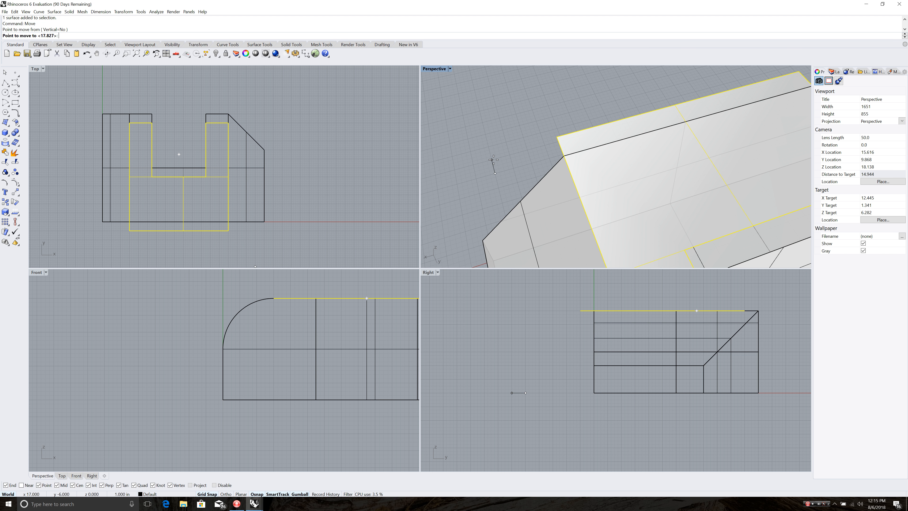
{"action": "type", "text": "1/100"}
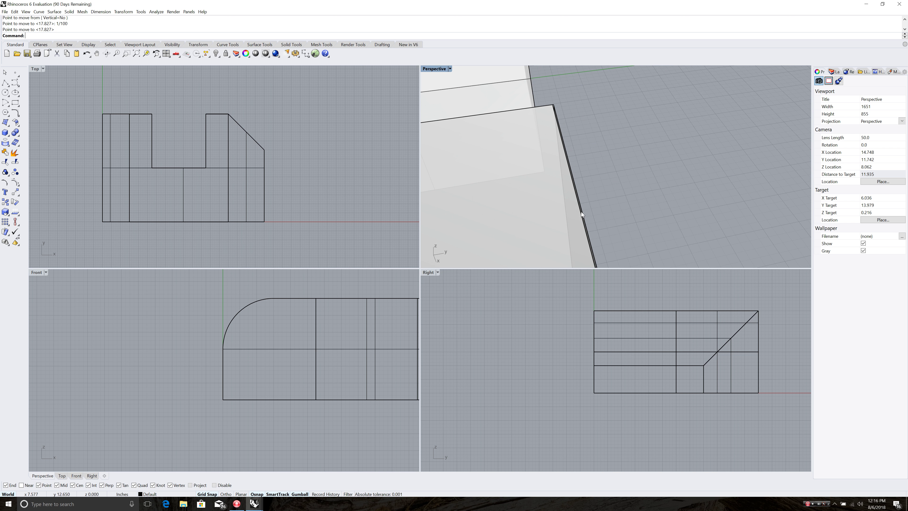
{"action": "mouse_move", "coordinate": [562, 165]}
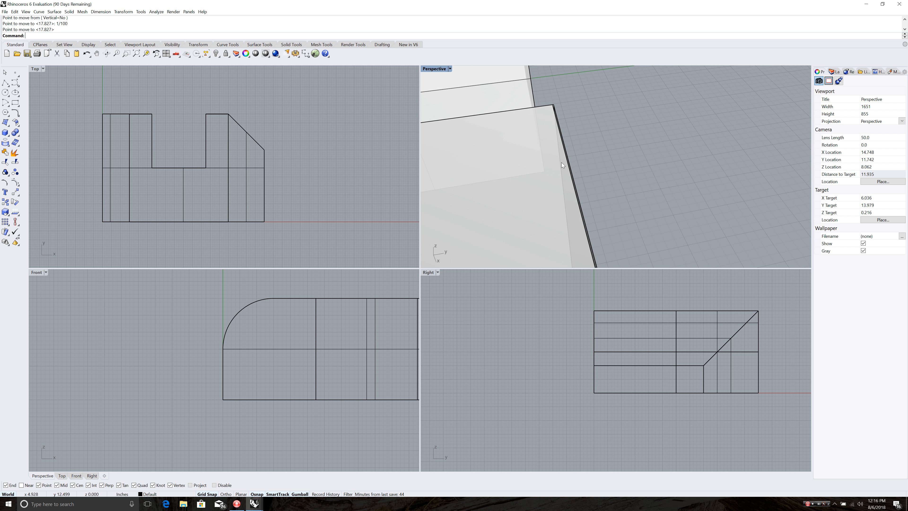
{"action": "mouse_move", "coordinate": [685, 160]}
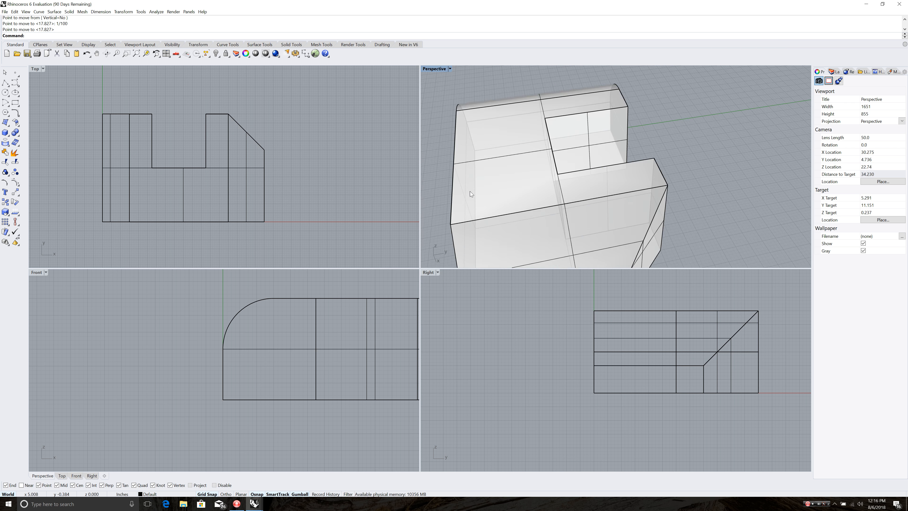
{"action": "mouse_move", "coordinate": [466, 162]}
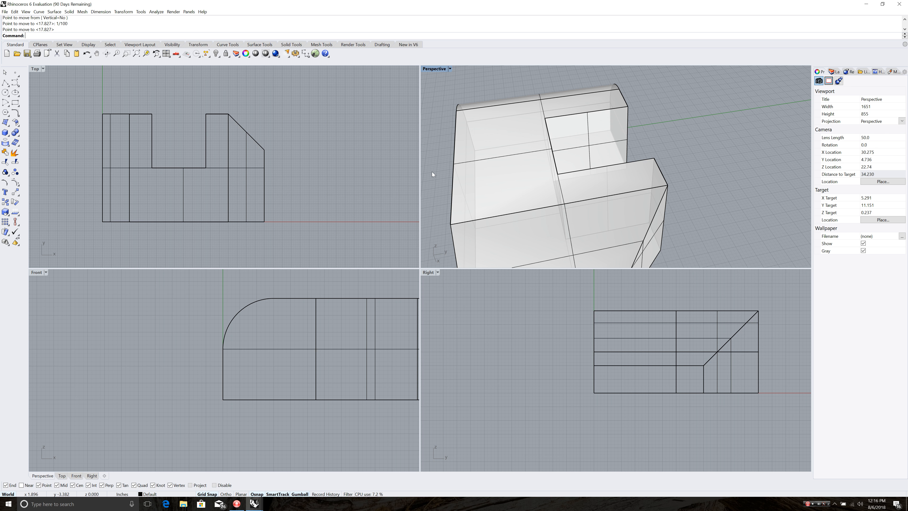
{"action": "mouse_move", "coordinate": [608, 215]}
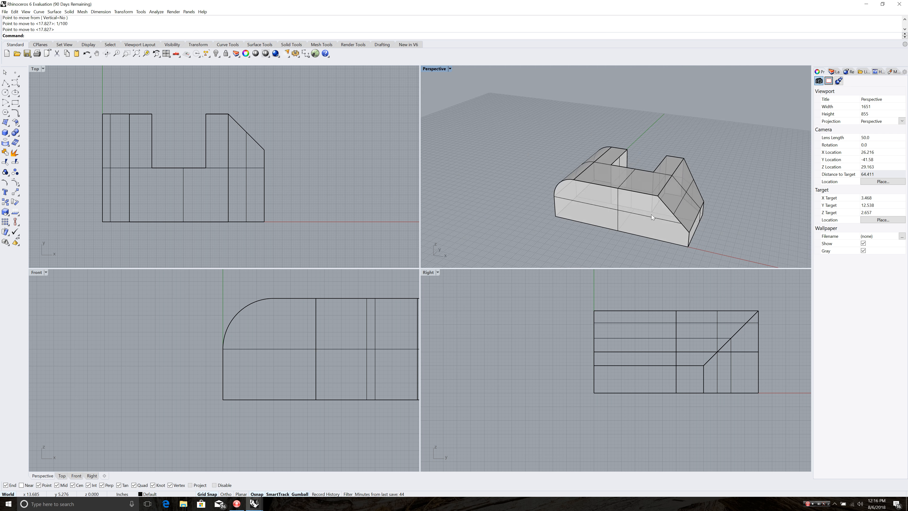
{"action": "mouse_move", "coordinate": [650, 181]}
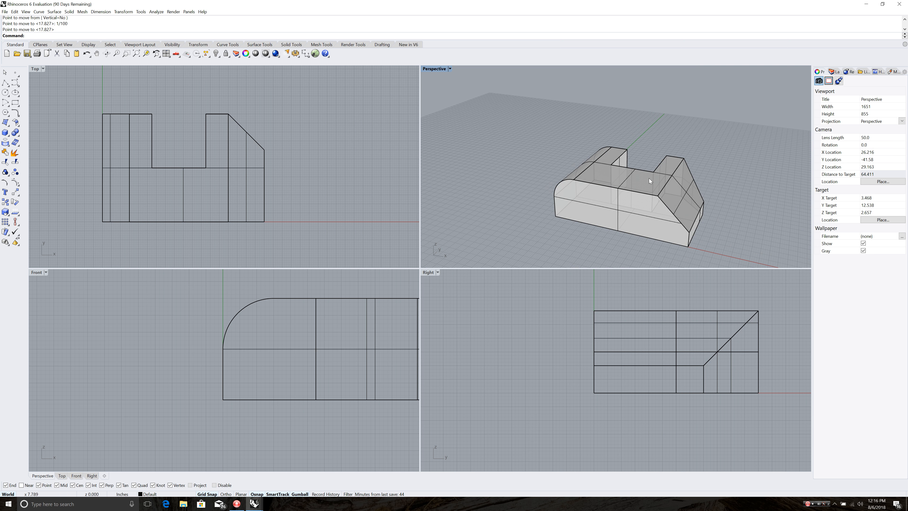
{"action": "mouse_move", "coordinate": [739, 226]}
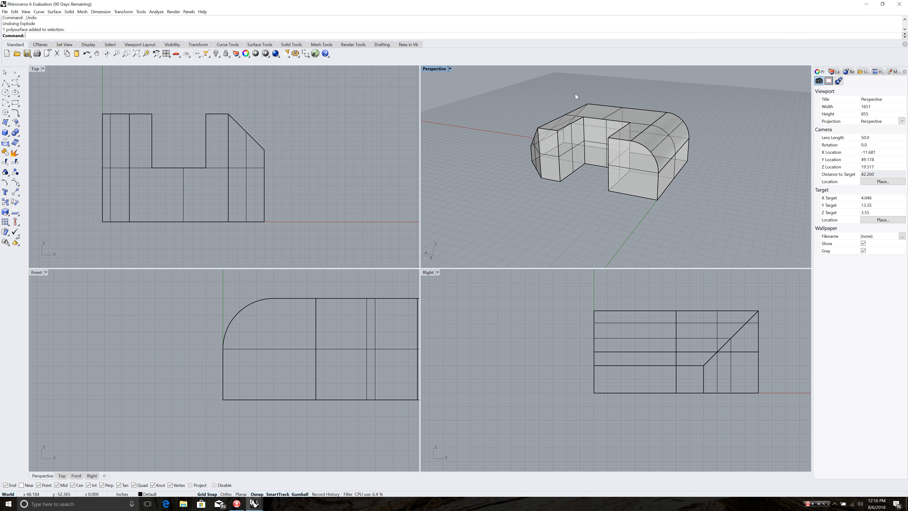
Step: Orbit the rejoined notched block to view the notch side after undoing Explode
{"action": "left_click_drag", "start_coordinate": [576, 97], "coordinate": [534, 120]}
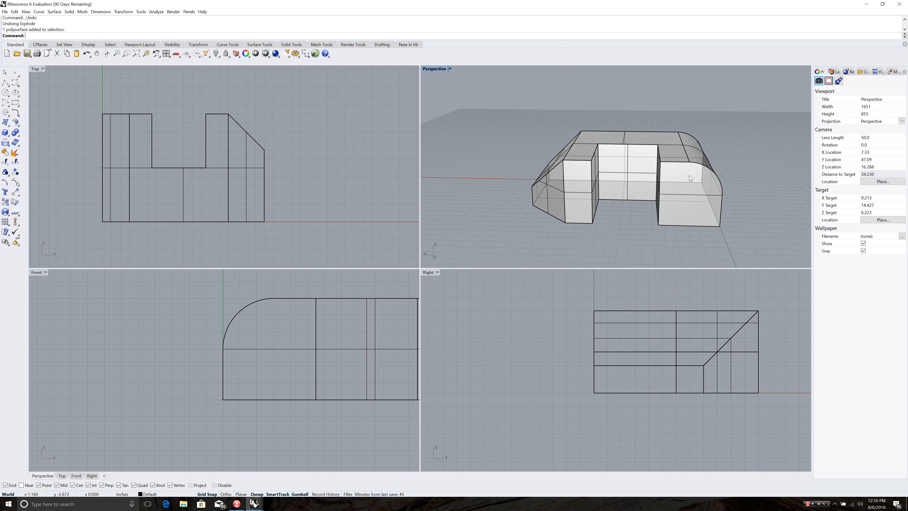
{"action": "mouse_move", "coordinate": [645, 156]}
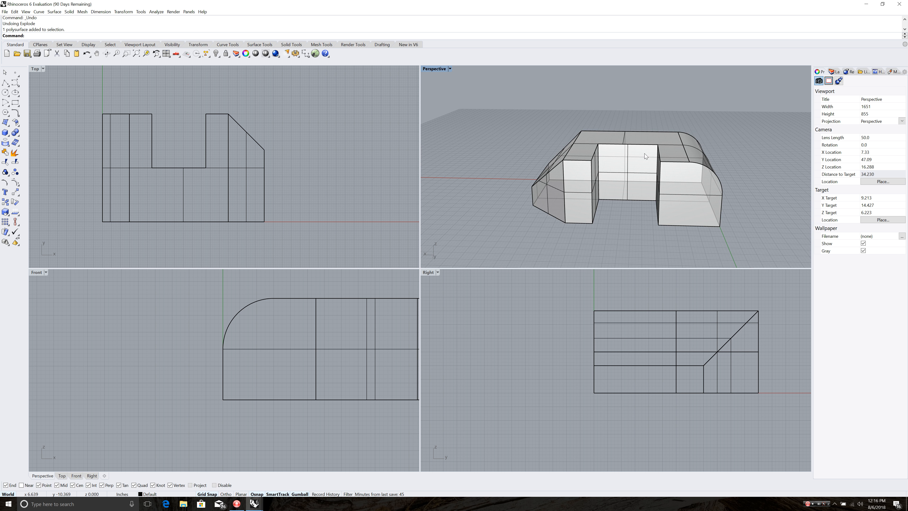